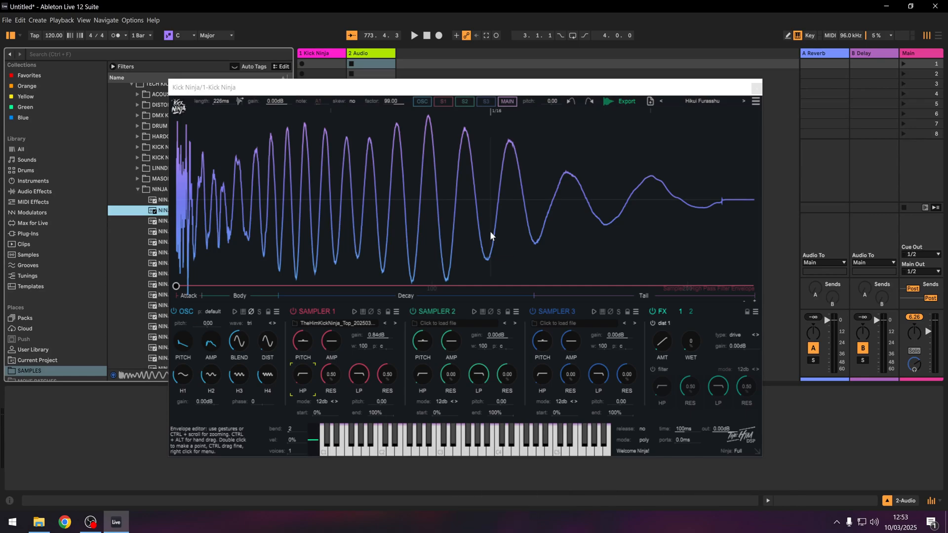
{"action": "mouse_move", "coordinate": [489, 229]}
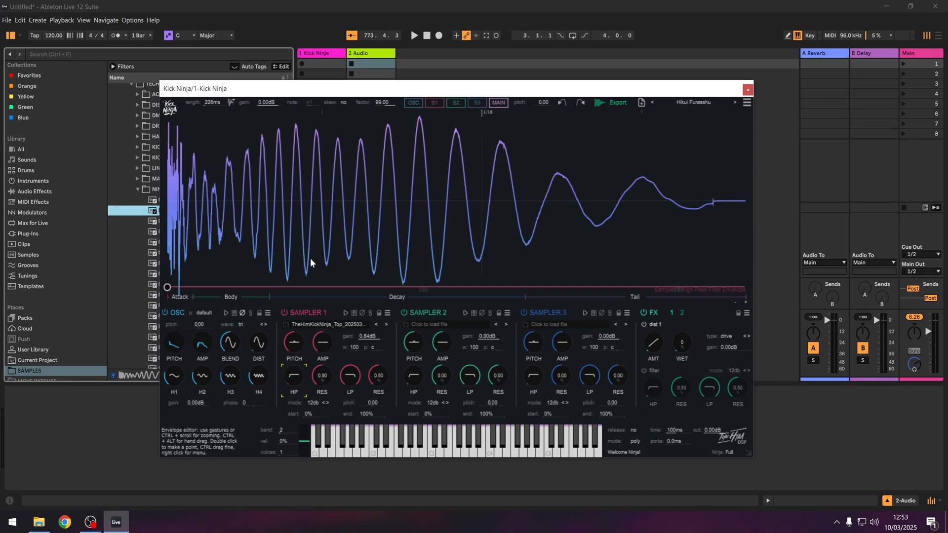
{"action": "mouse_move", "coordinate": [284, 257]}
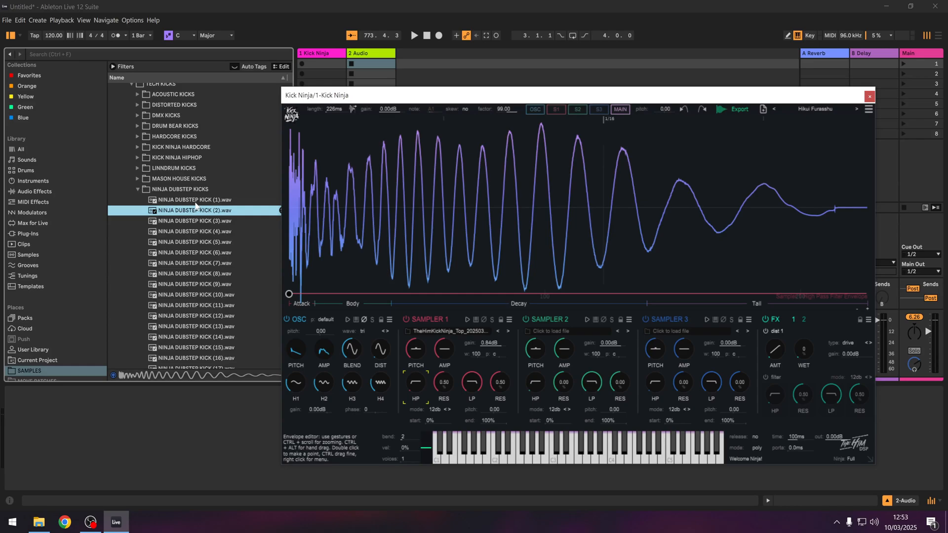
Audition the first, fourth, seventh and tenth NINJA DUBSTEP kick samples
{"action": "left_click", "coordinate": [194, 199]}
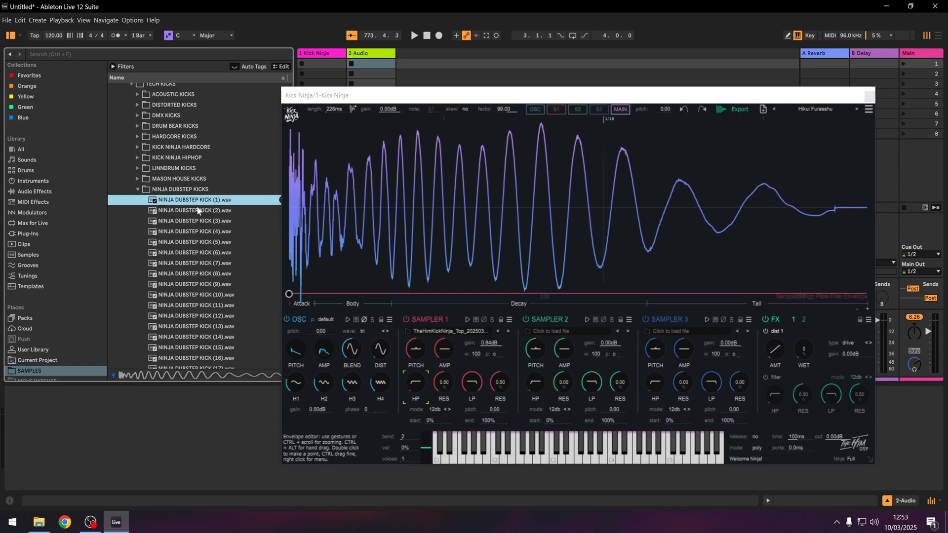
{"action": "left_click", "coordinate": [194, 231]}
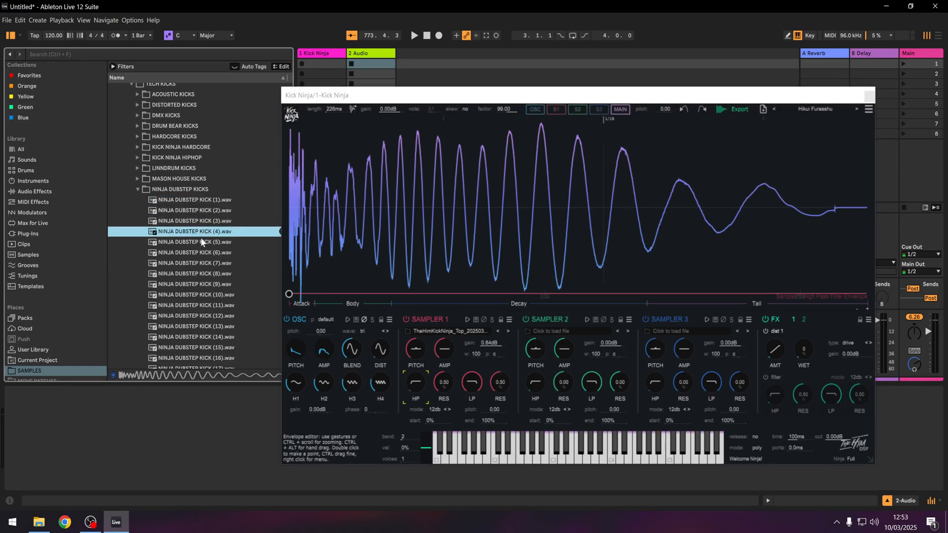
{"action": "left_click", "coordinate": [193, 262]}
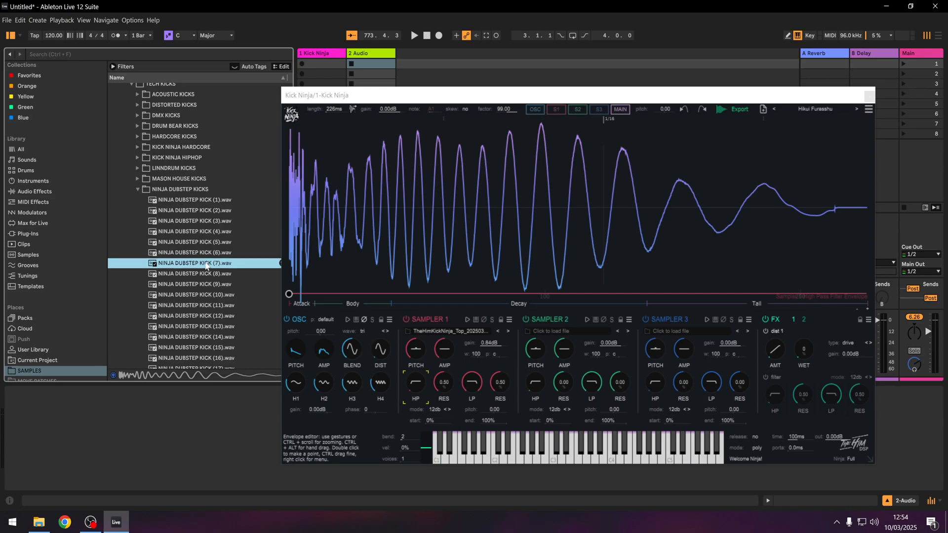
{"action": "left_click", "coordinate": [193, 295]}
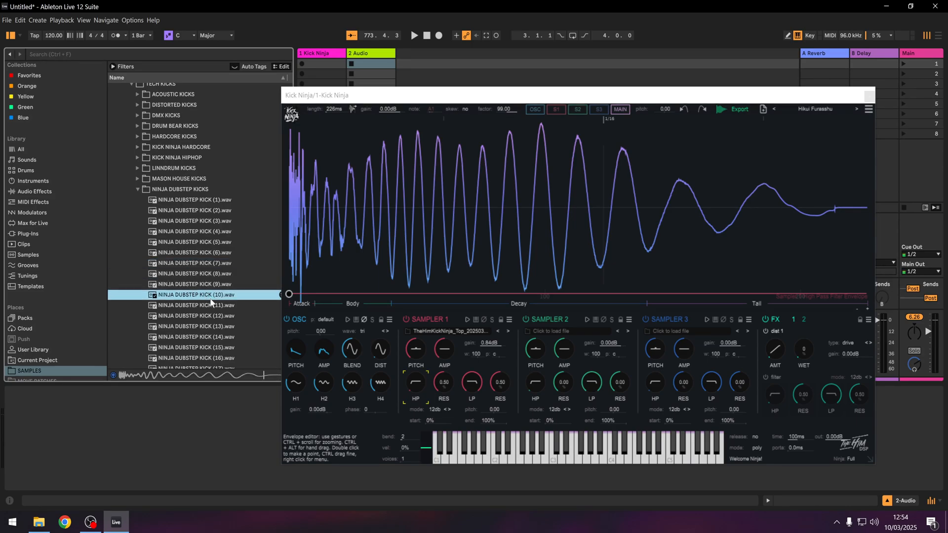
Audition NINJA EDM and NINJA TRANCE kicks, then return to the dubstep folder
{"action": "left_click", "coordinate": [138, 189]}
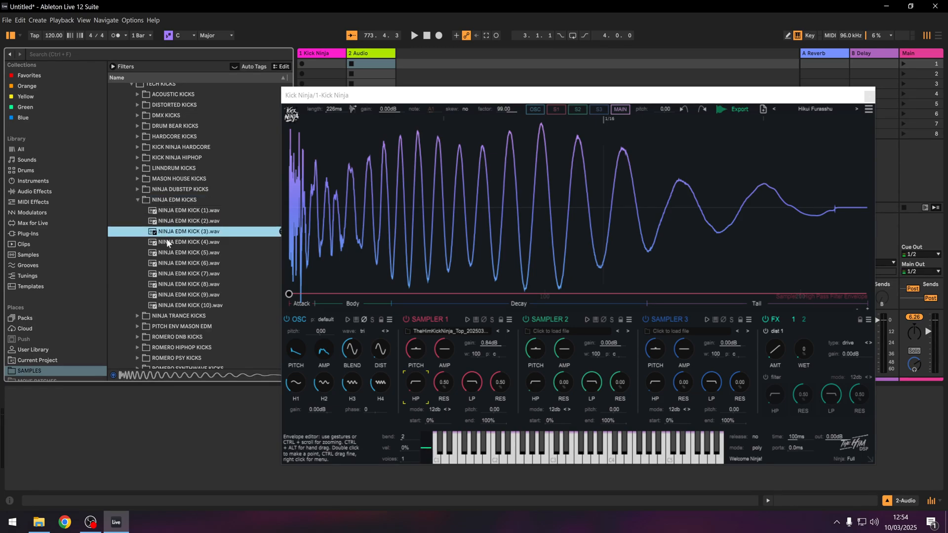
{"action": "left_click", "coordinate": [188, 274]}
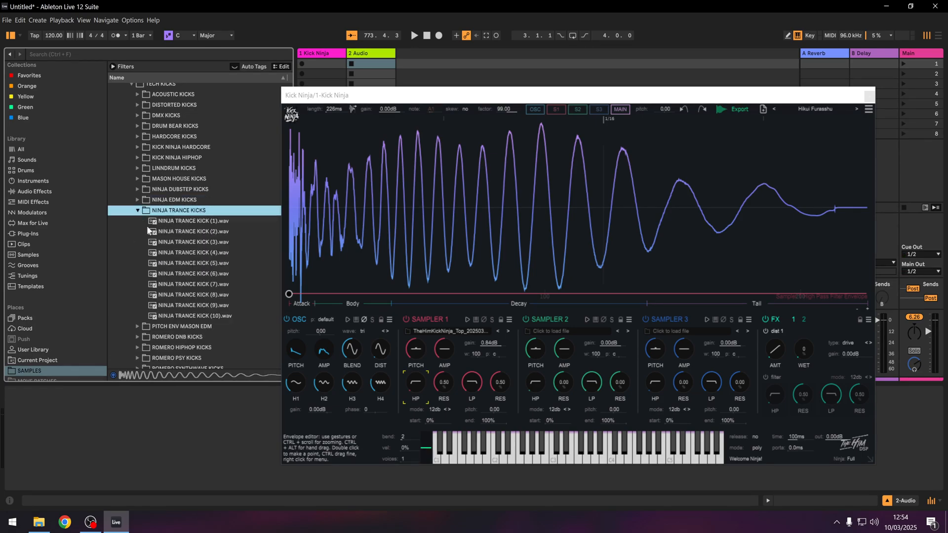
{"action": "left_click", "coordinate": [193, 295]}
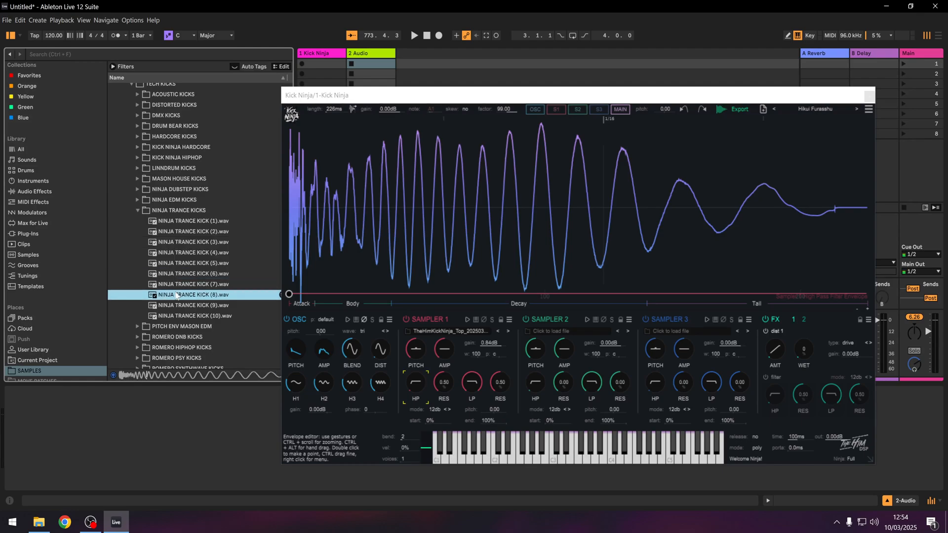
{"action": "left_click", "coordinate": [191, 284]}
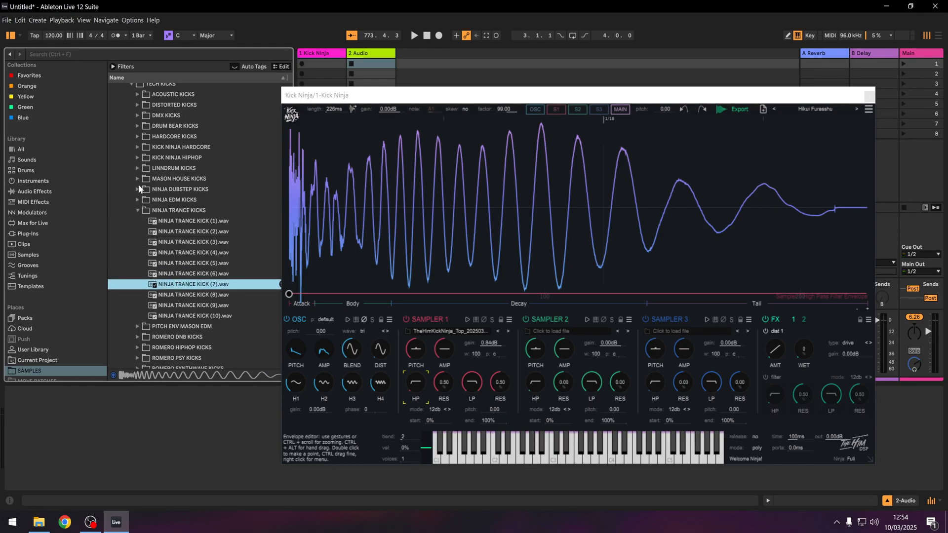
{"action": "left_click", "coordinate": [138, 189]}
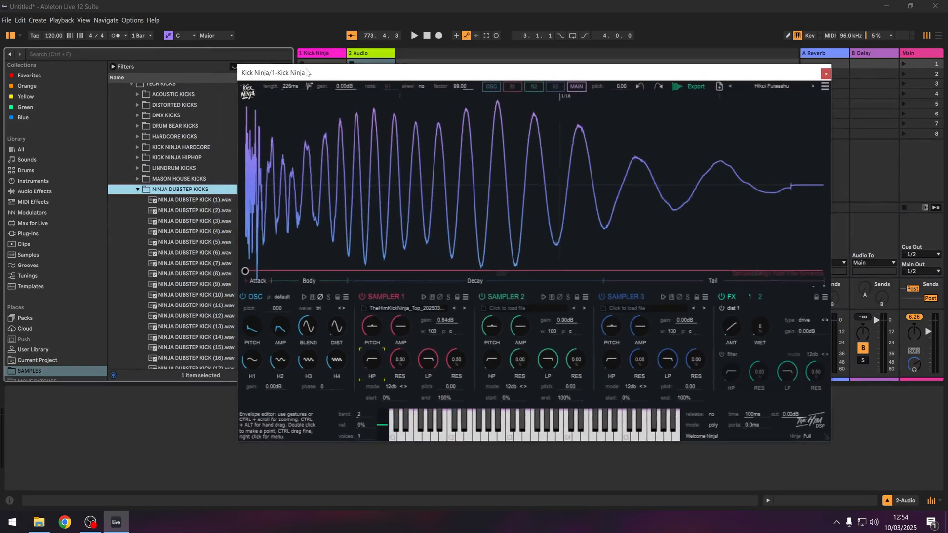
Load NINJA DUBSTEP KICK (1) into Kick Ninja and confirm the Ninja AI Import
{"action": "left_click", "coordinate": [193, 200]}
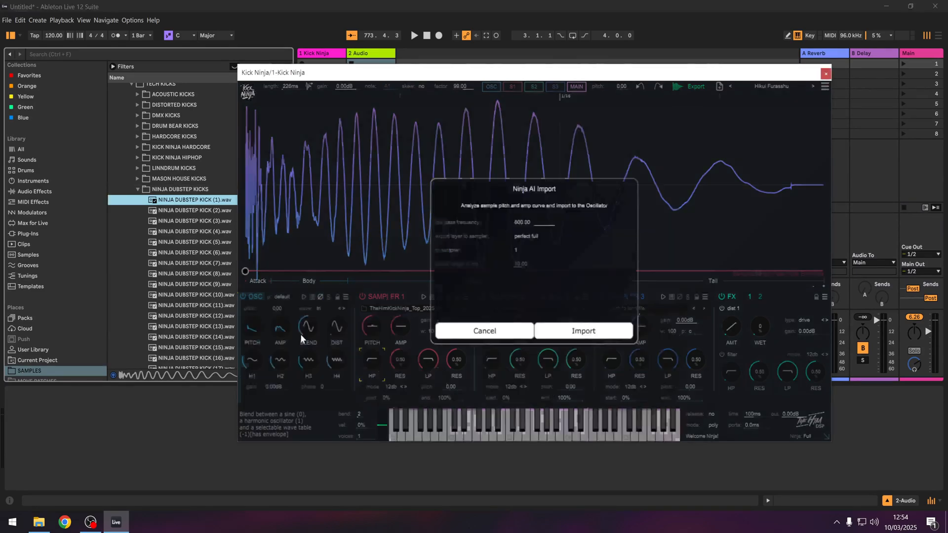
{"action": "left_click", "coordinate": [583, 331]}
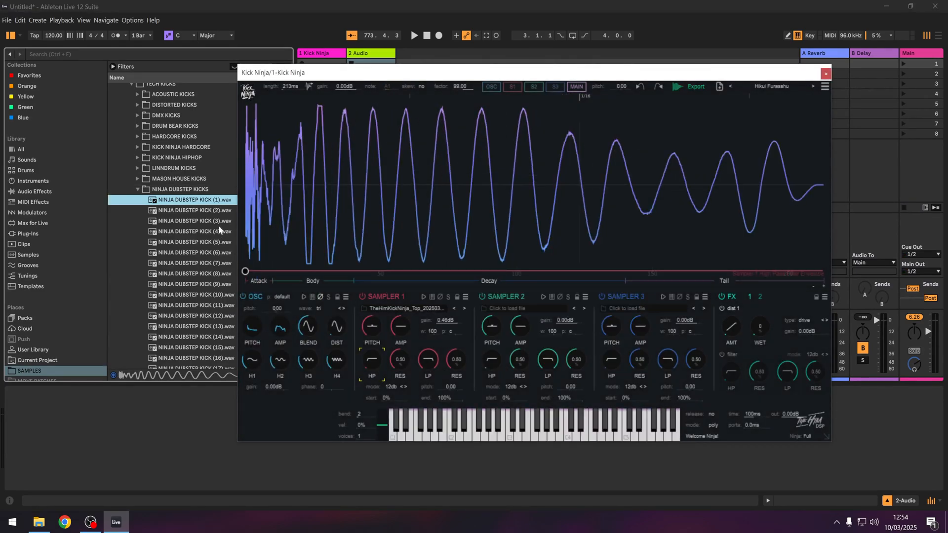
{"action": "mouse_move", "coordinate": [225, 204]}
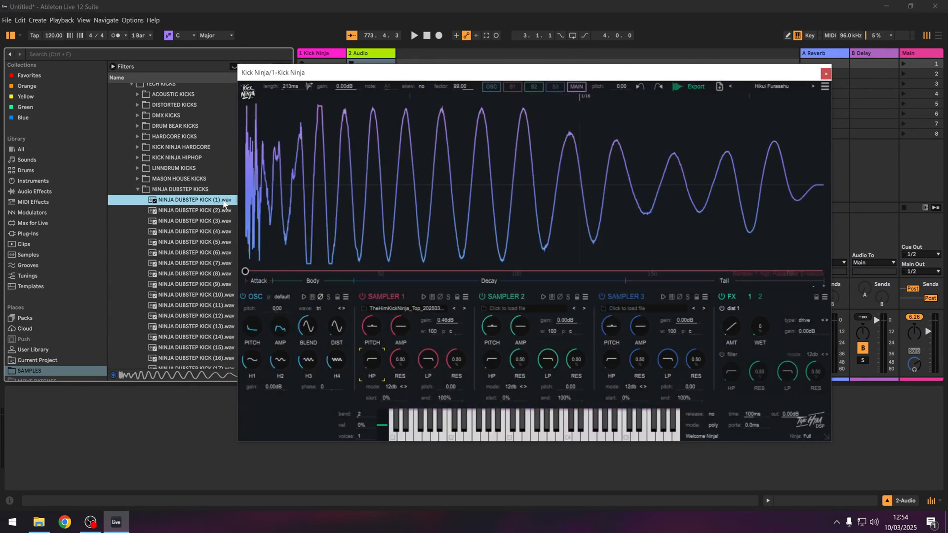
{"action": "mouse_move", "coordinate": [271, 231]}
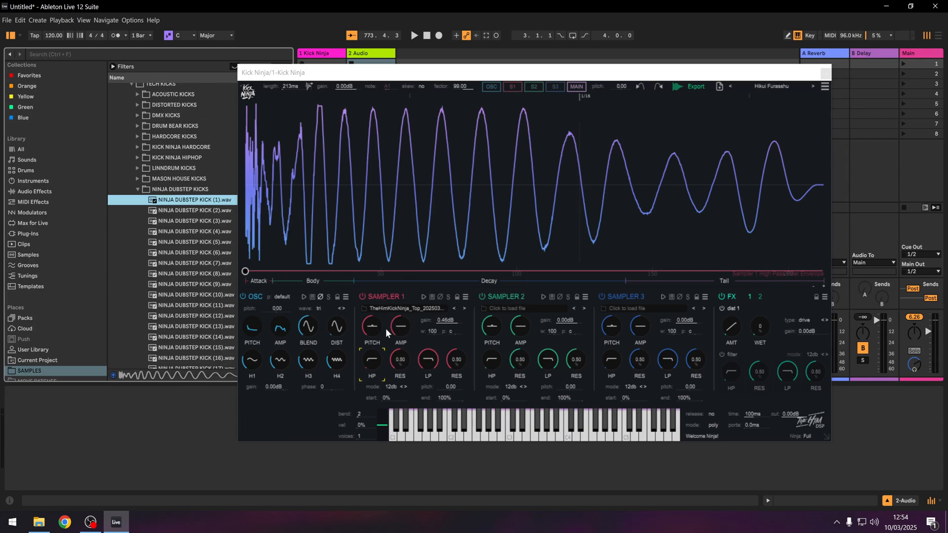
{"action": "mouse_move", "coordinate": [361, 332]}
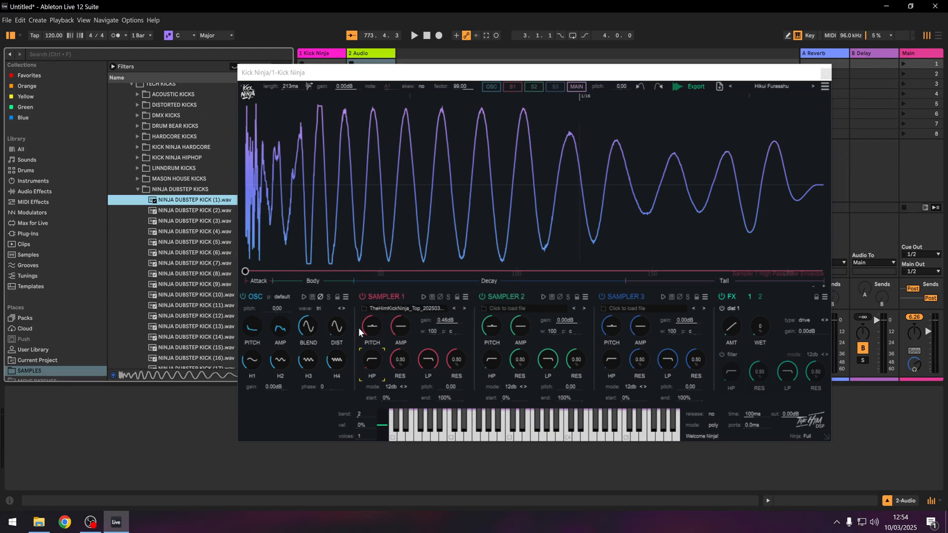
{"action": "mouse_move", "coordinate": [253, 328]}
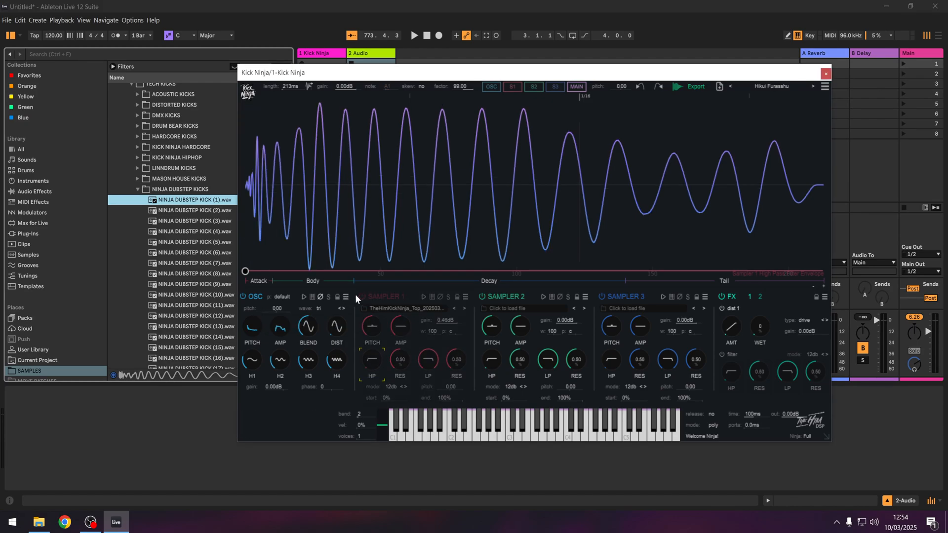
Turn SAMPLER 1 back on, compare layers, and switch the OSC layer off
{"action": "left_click", "coordinate": [574, 436]}
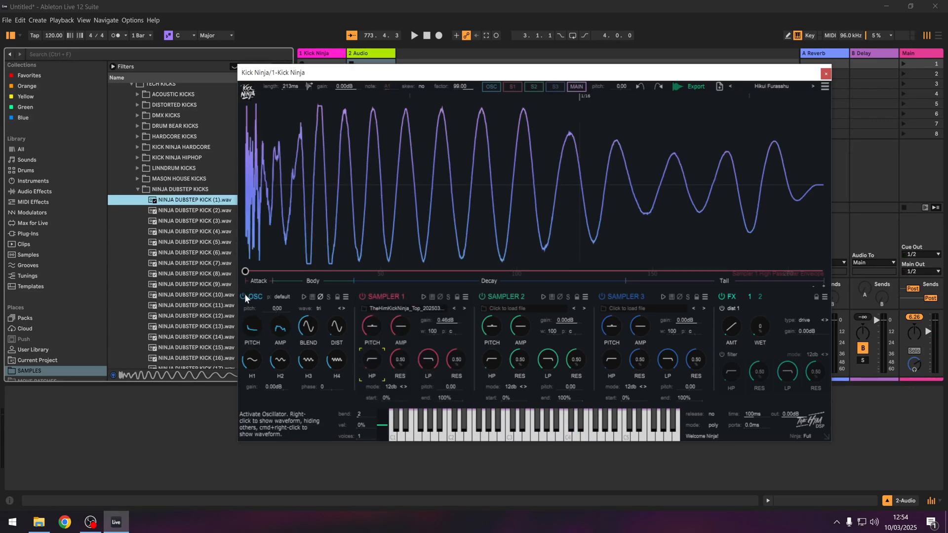
{"action": "left_click", "coordinate": [576, 443]}
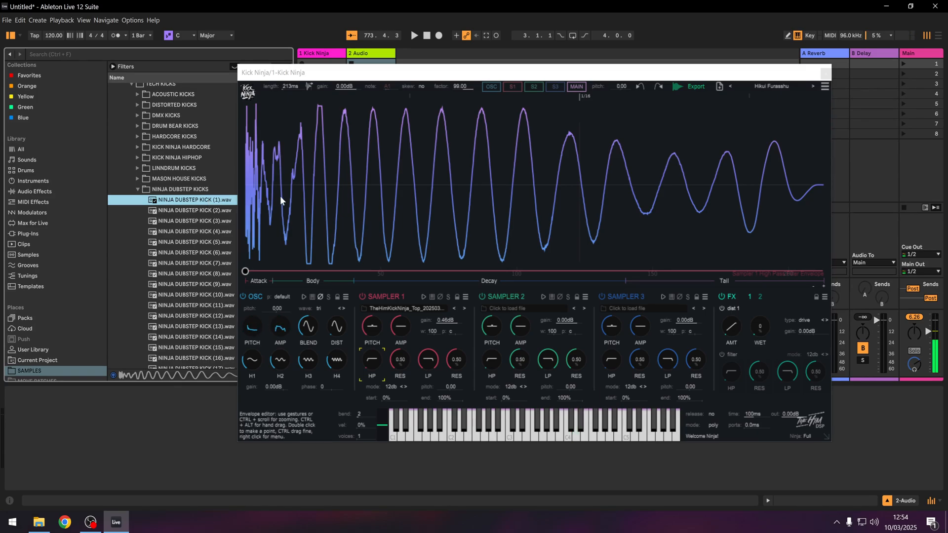
{"action": "mouse_move", "coordinate": [362, 298]}
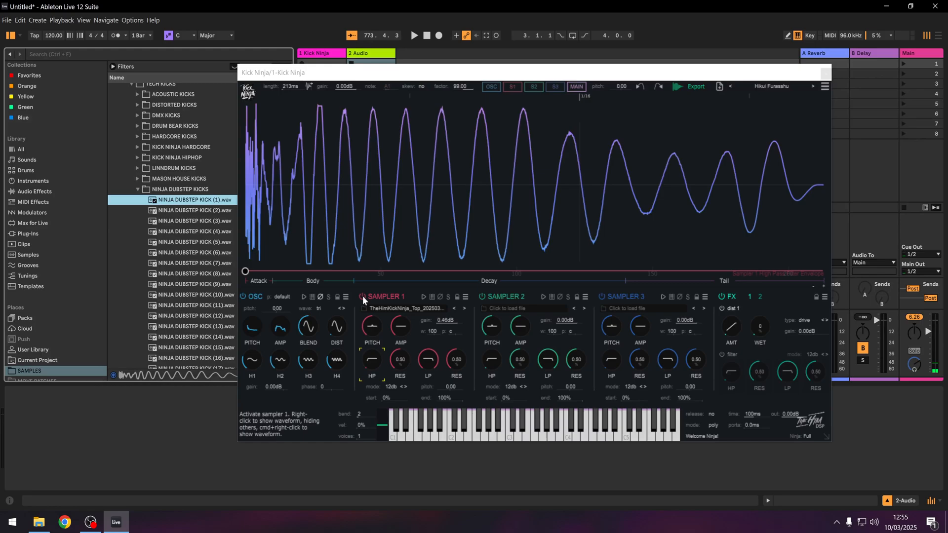
{"action": "left_click", "coordinate": [246, 296]}
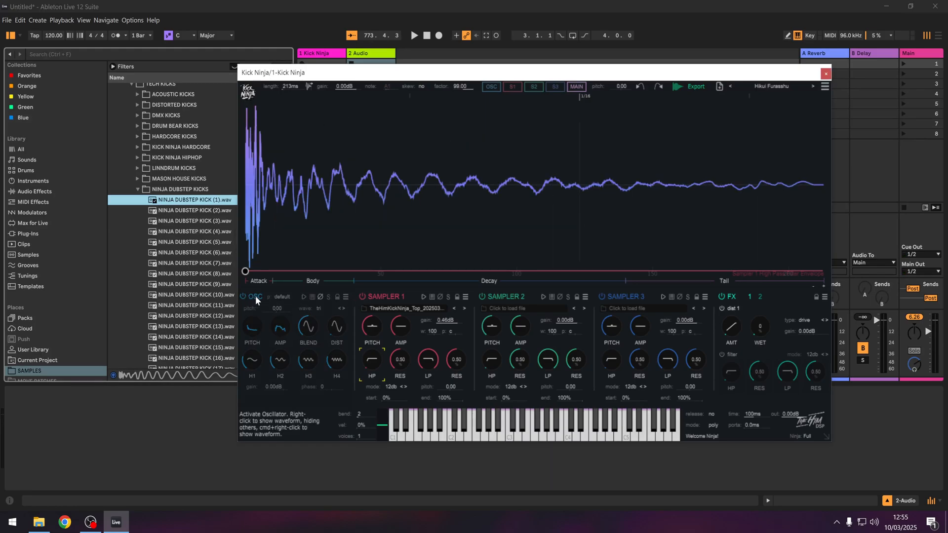
{"action": "mouse_move", "coordinate": [293, 325]}
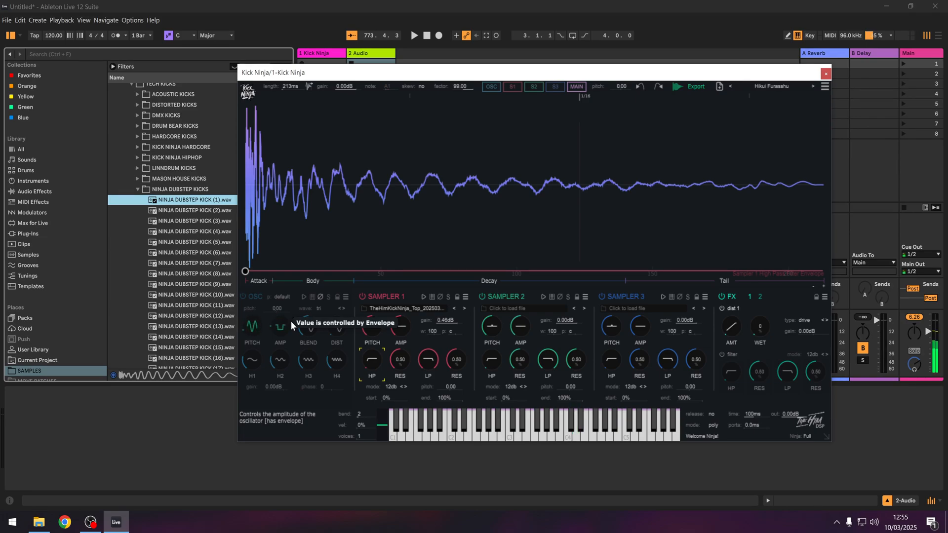
{"action": "mouse_move", "coordinate": [371, 329]}
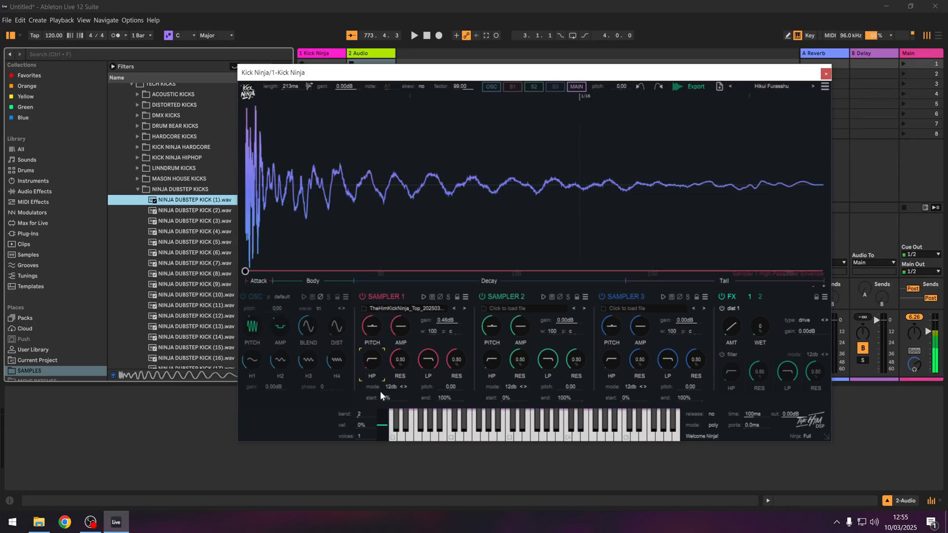
{"action": "mouse_move", "coordinate": [245, 299]}
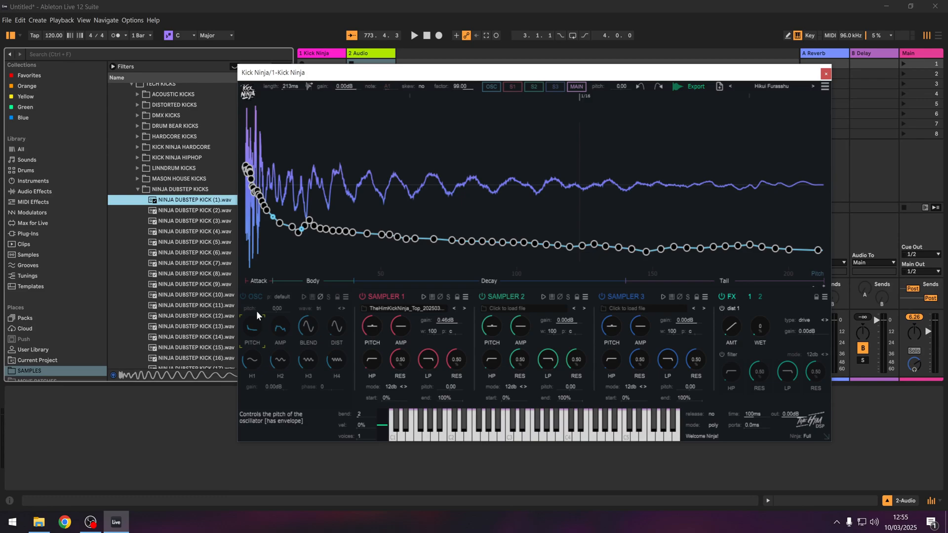
{"action": "mouse_move", "coordinate": [307, 219]}
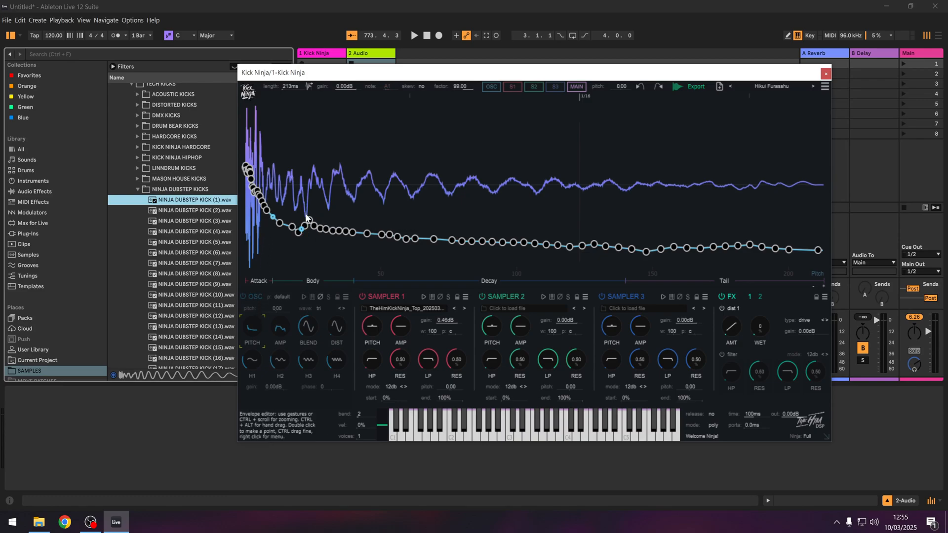
{"action": "mouse_move", "coordinate": [293, 239]}
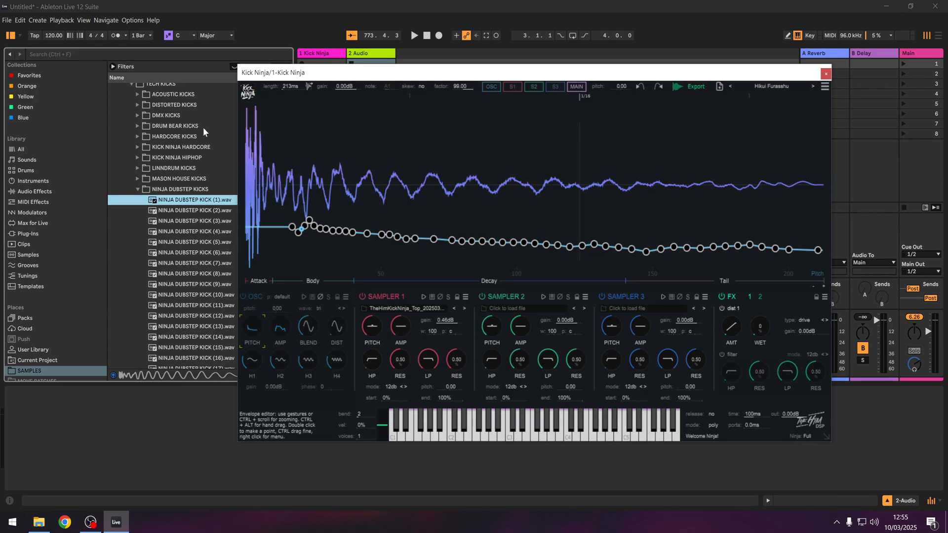
Select a dense run of pitch envelope points to cut down to a few
{"action": "left_click_drag", "start_coordinate": [296, 229], "coordinate": [246, 173]}
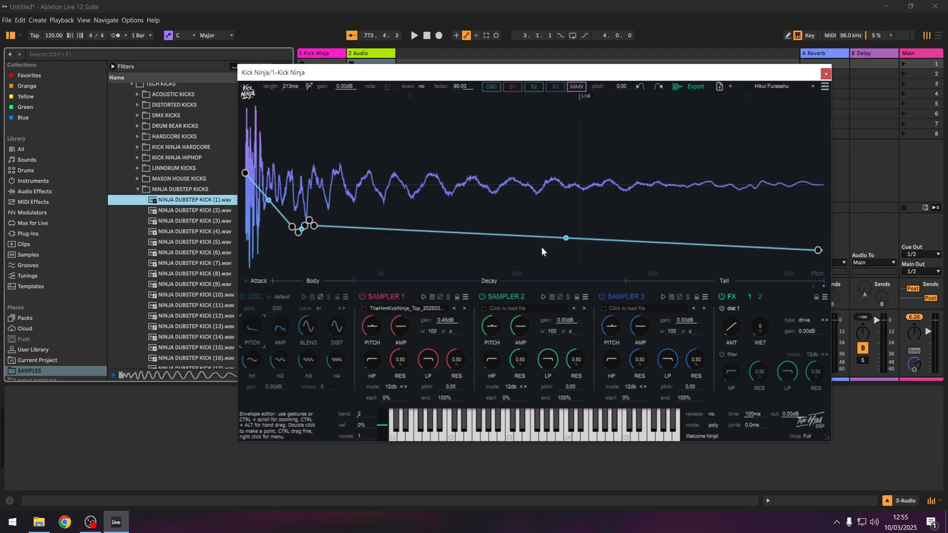
{"action": "mouse_move", "coordinate": [381, 207]}
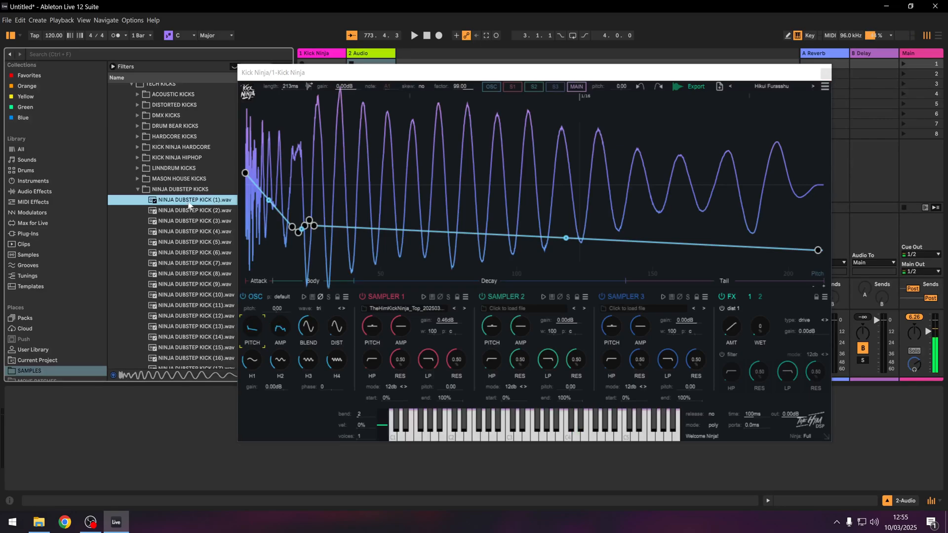
{"action": "mouse_move", "coordinate": [420, 190]}
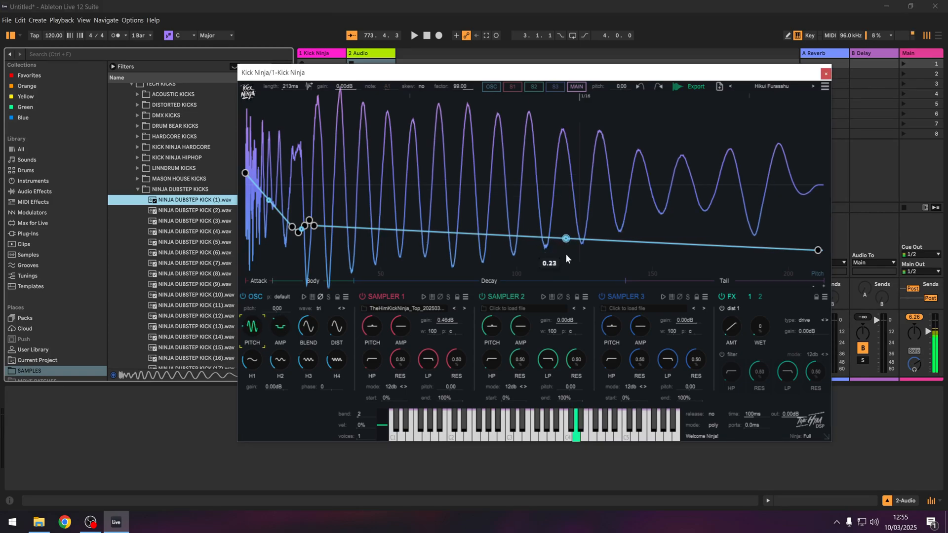
Drag the decay segment's curve handle down to bend the pitch decay
{"action": "left_click_drag", "start_coordinate": [565, 238], "coordinate": [566, 246]}
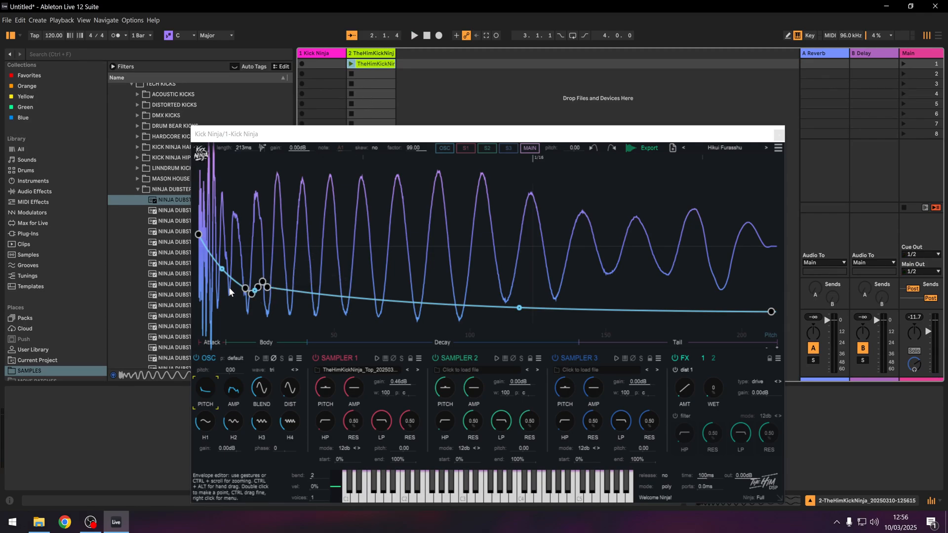
{"action": "mouse_move", "coordinate": [265, 287]}
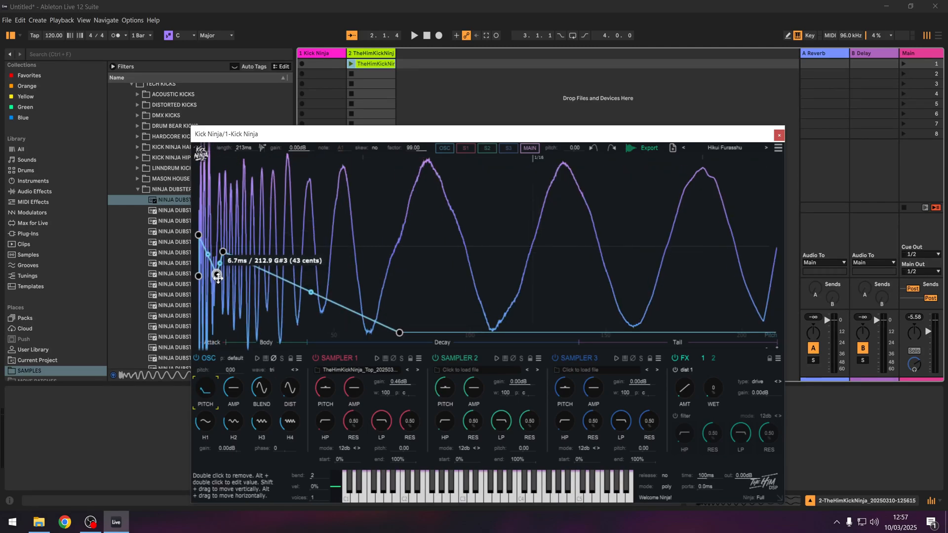
Move an early pitch envelope point and lower a body point to about 95 Hz
{"action": "left_click_drag", "start_coordinate": [217, 278], "coordinate": [399, 332]}
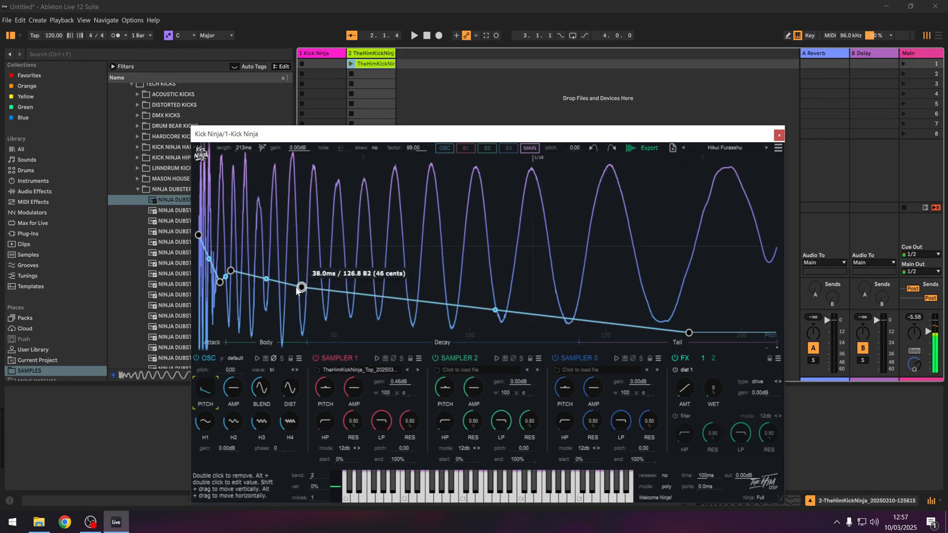
{"action": "left_click_drag", "start_coordinate": [301, 289], "coordinate": [301, 296]}
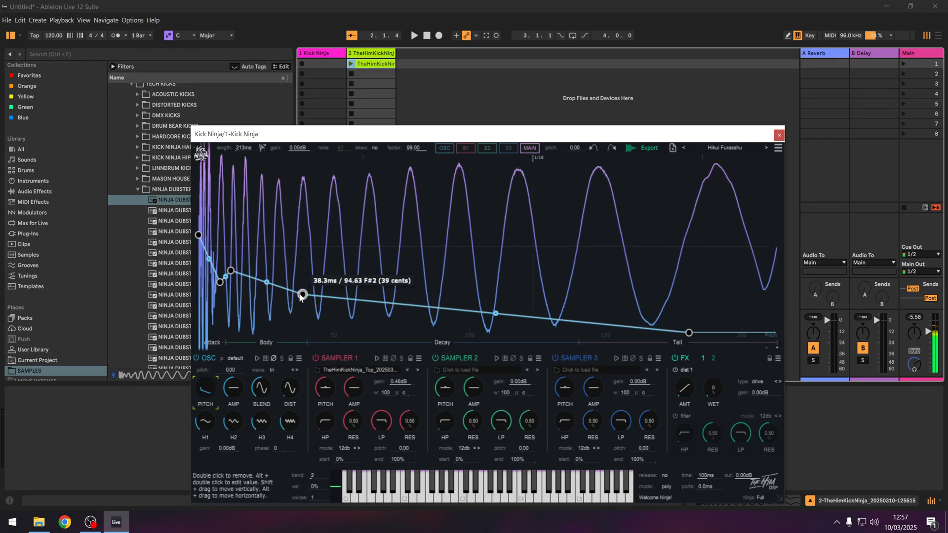
{"action": "left_click_drag", "start_coordinate": [303, 295], "coordinate": [302, 287]}
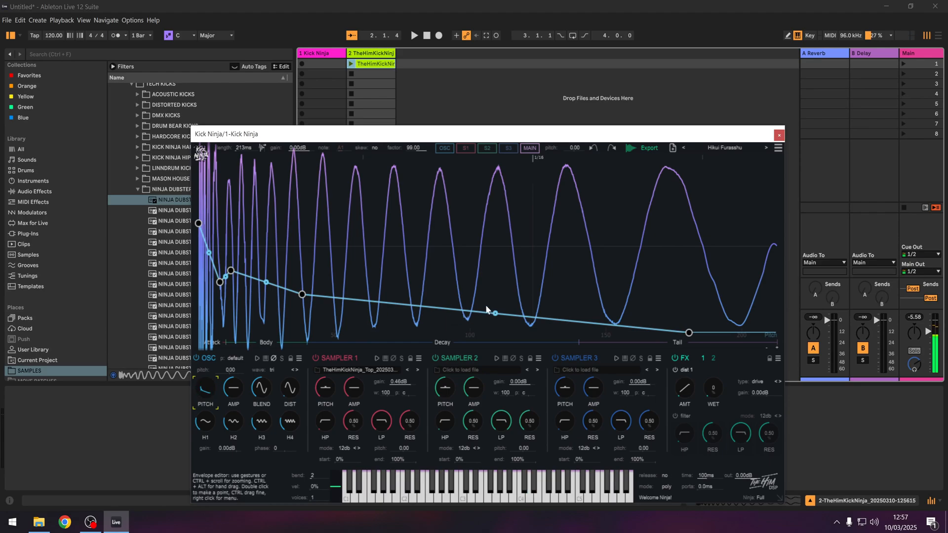
Reposition a decay pitch point within the decay, raising it to roughly 67 Hz
{"action": "left_click_drag", "start_coordinate": [494, 313], "coordinate": [509, 293]}
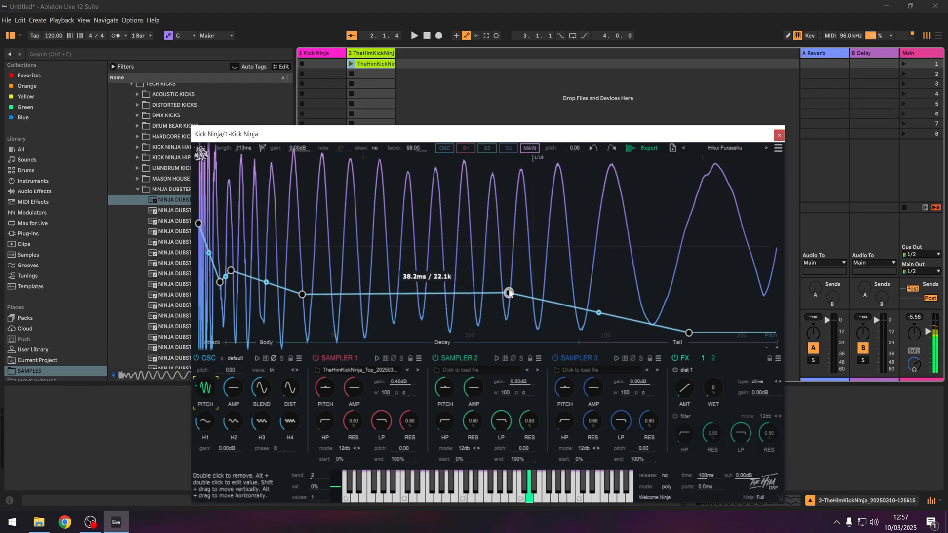
{"action": "left_click_drag", "start_coordinate": [509, 293], "coordinate": [508, 326]}
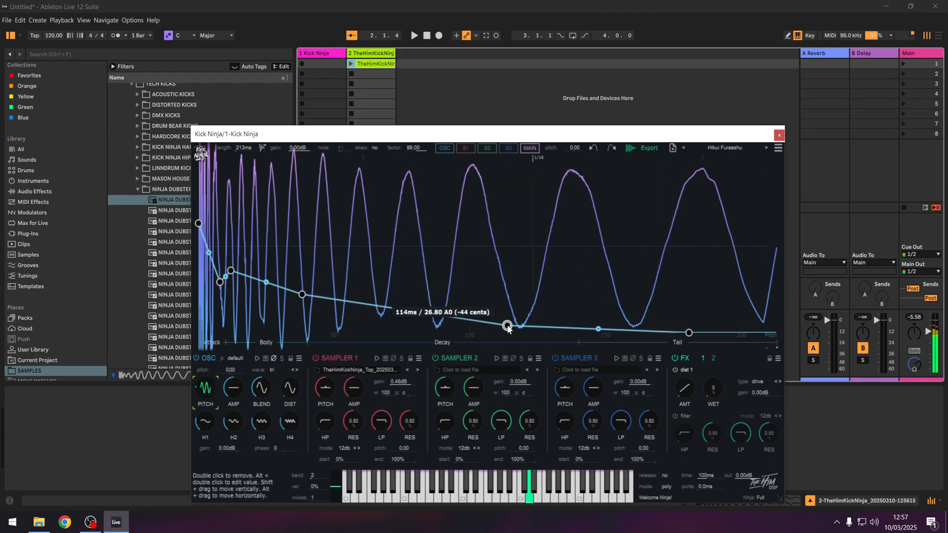
{"action": "left_click_drag", "start_coordinate": [508, 325], "coordinate": [618, 332]}
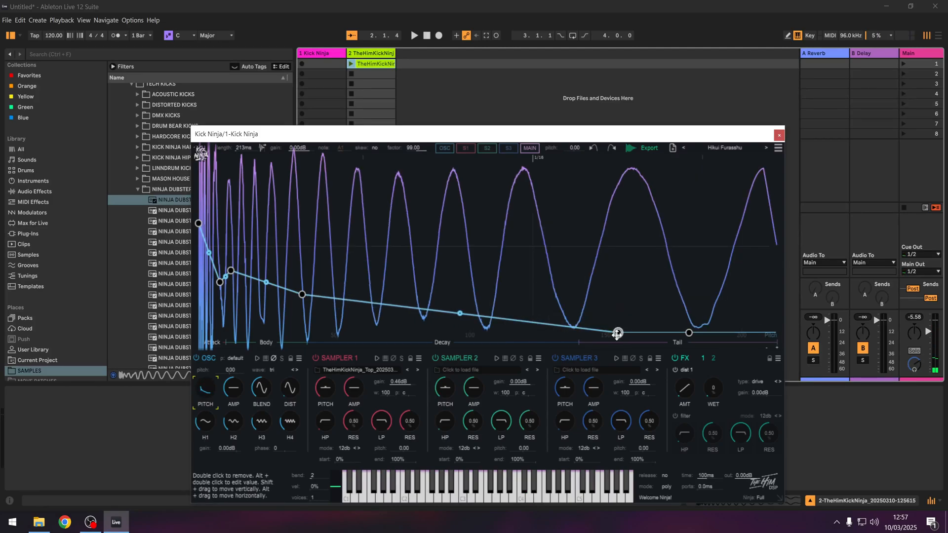
{"action": "left_click_drag", "start_coordinate": [616, 334], "coordinate": [421, 332]}
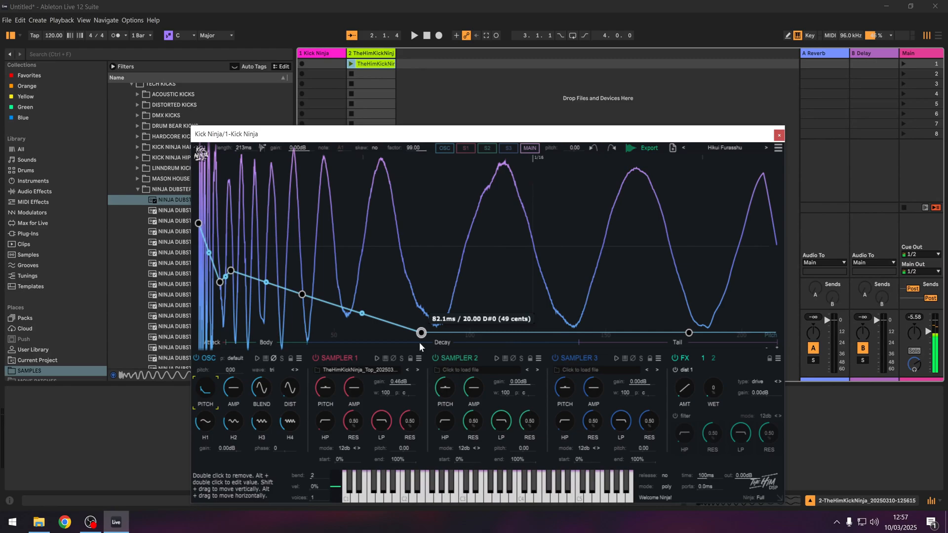
{"action": "left_click_drag", "start_coordinate": [422, 333], "coordinate": [426, 312]}
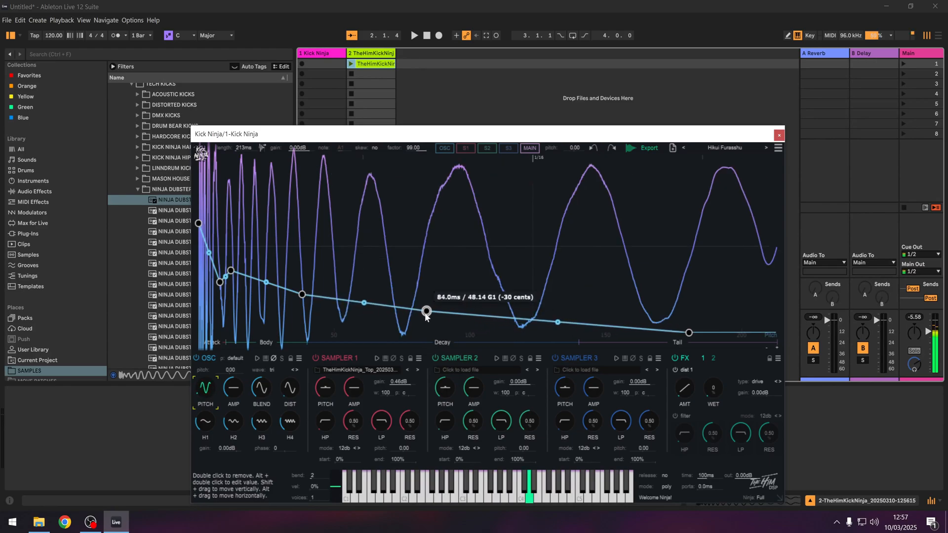
{"action": "left_click_drag", "start_coordinate": [426, 312], "coordinate": [420, 310]}
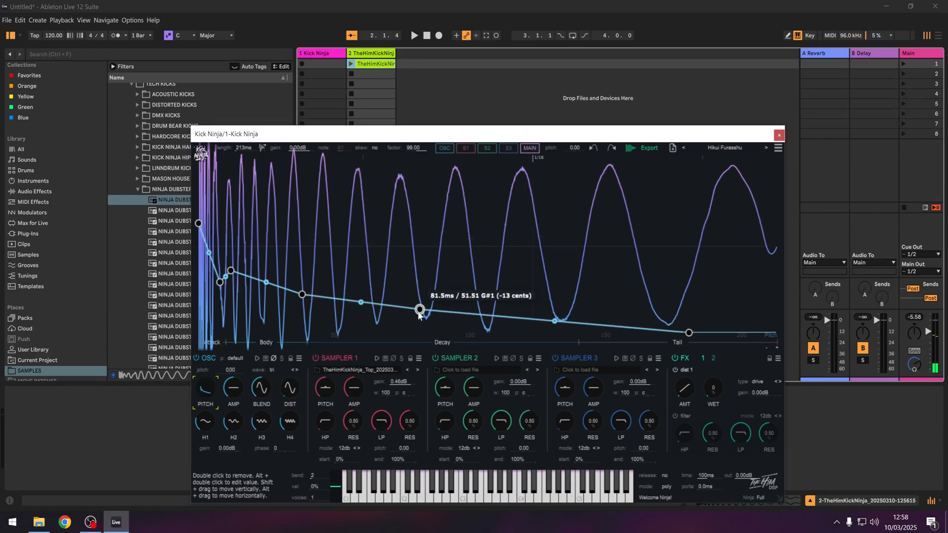
{"action": "left_click_drag", "start_coordinate": [419, 311], "coordinate": [417, 305]}
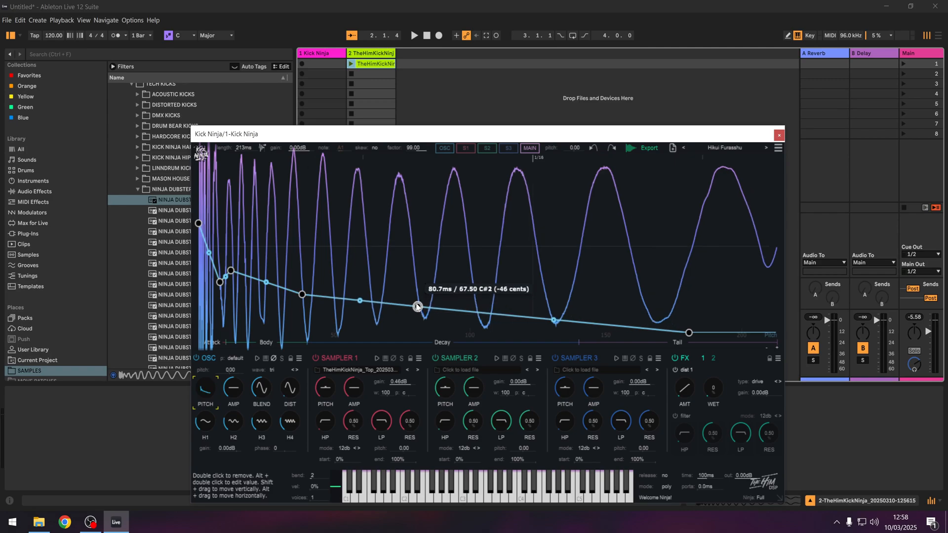
{"action": "left_click_drag", "start_coordinate": [418, 305], "coordinate": [417, 297]}
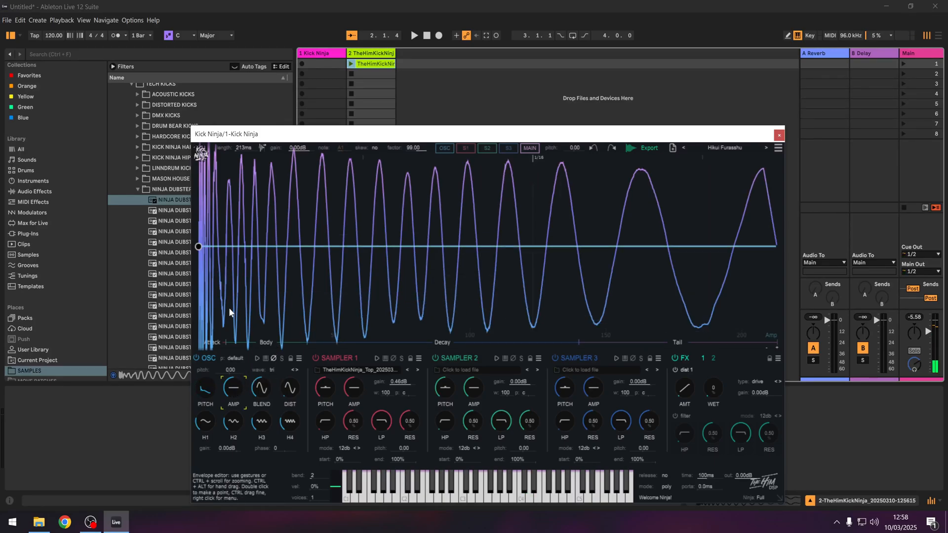
Make the amp envelope drop after the attack and lift body pitch points to about 260 and 155 Hz
{"action": "left_click_drag", "start_coordinate": [198, 245], "coordinate": [221, 285]}
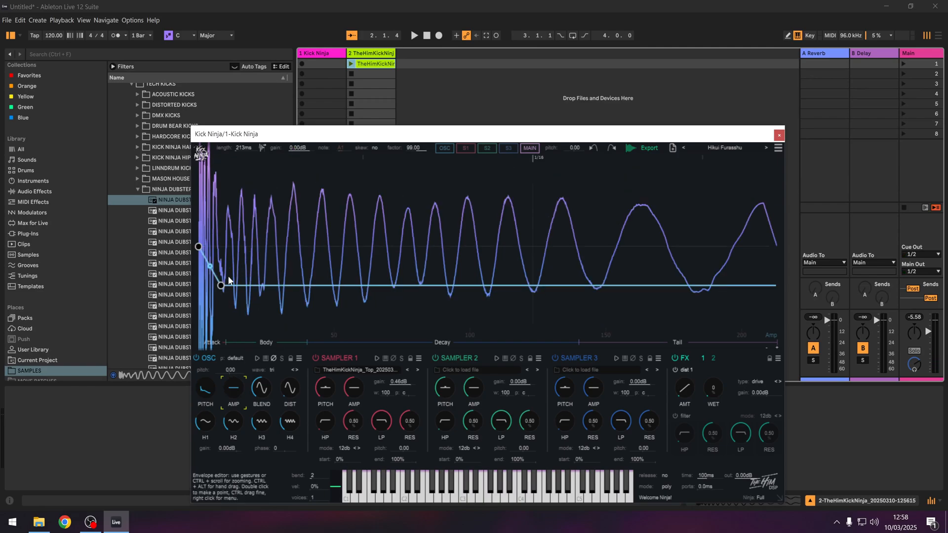
{"action": "left_click_drag", "start_coordinate": [222, 286], "coordinate": [231, 245]}
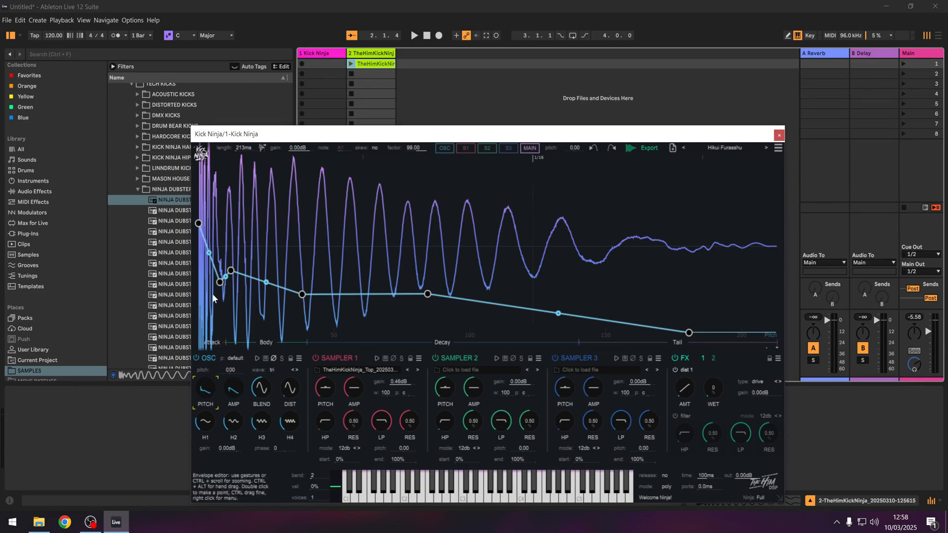
{"action": "mouse_move", "coordinate": [198, 224]}
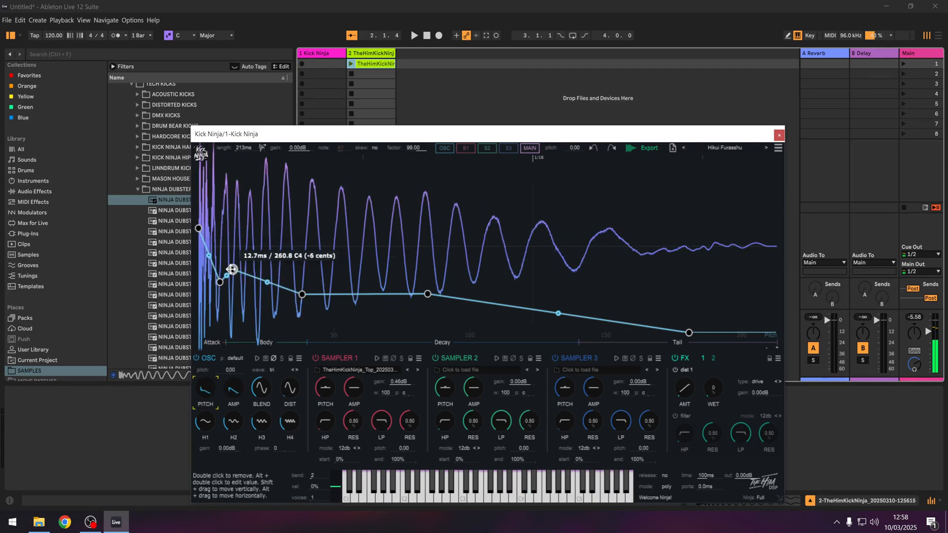
{"action": "left_click_drag", "start_coordinate": [232, 270], "coordinate": [232, 275]}
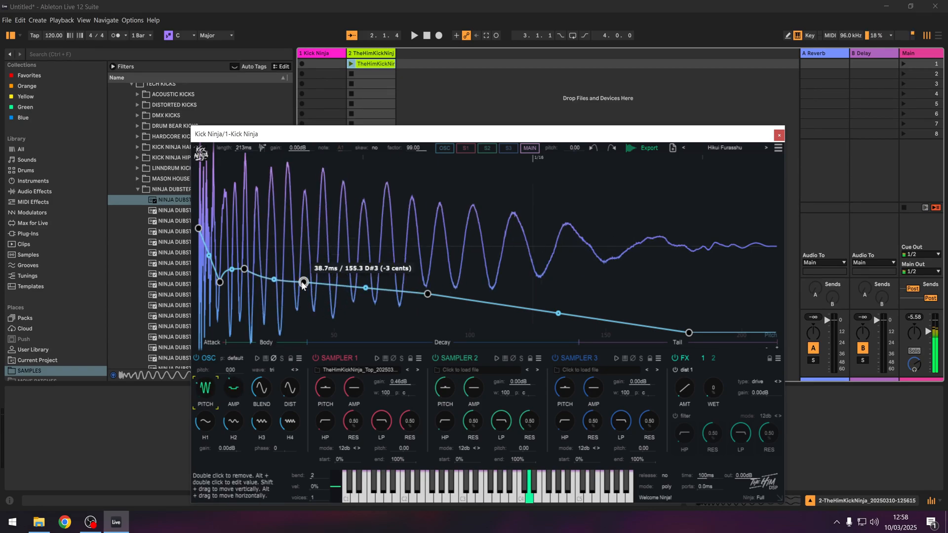
{"action": "left_click_drag", "start_coordinate": [303, 282], "coordinate": [246, 263]}
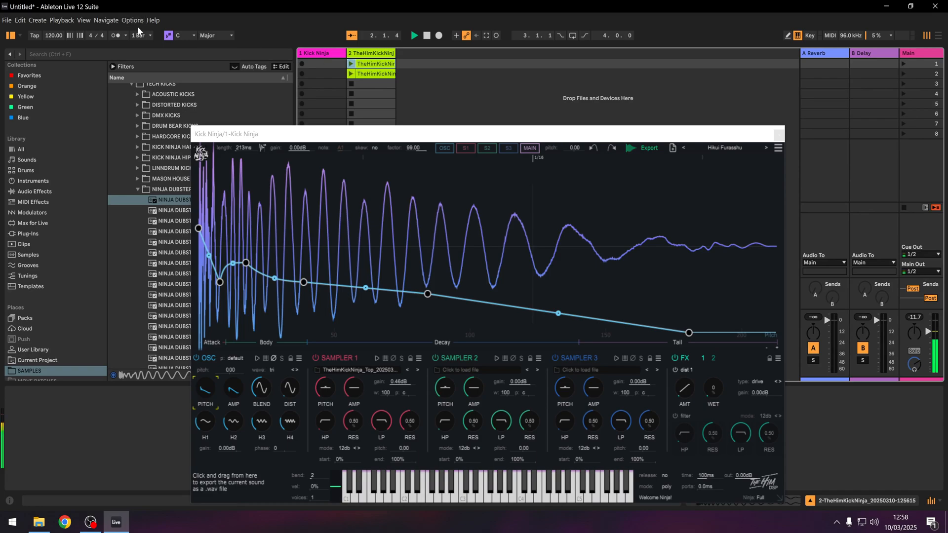
{"action": "left_click", "coordinate": [140, 34]}
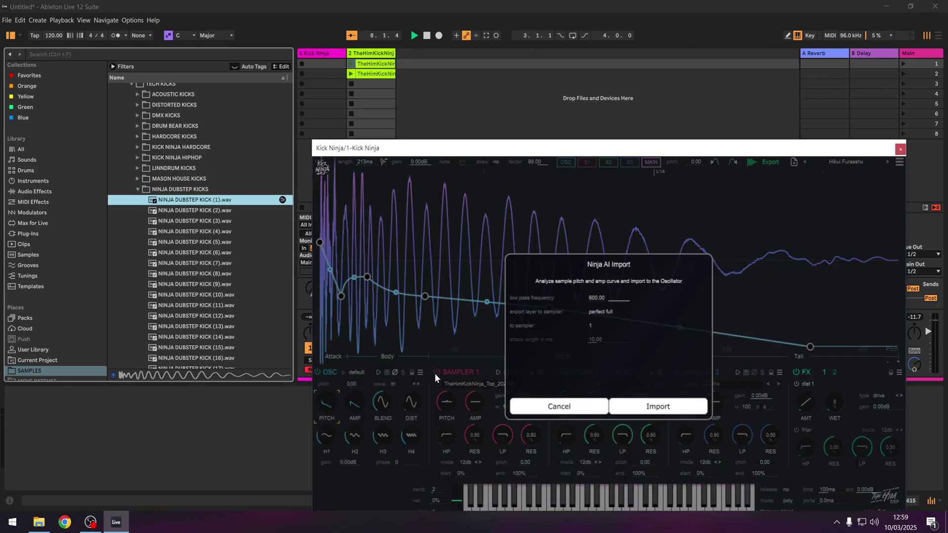
Import the sample's pitch curve, clear its crowded middle points, and curve the decay and early segments
{"action": "left_click", "coordinate": [657, 407]}
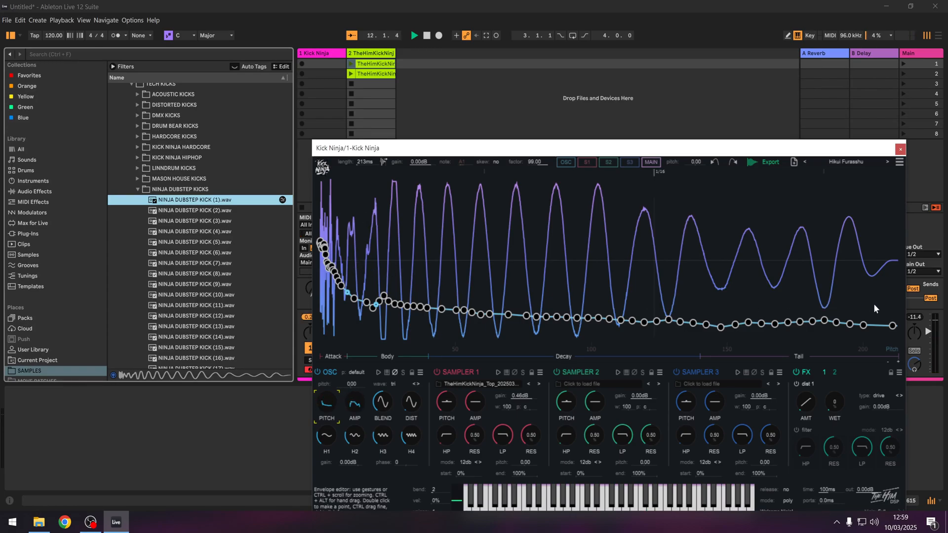
{"action": "left_click_drag", "start_coordinate": [399, 260], "coordinate": [798, 339]}
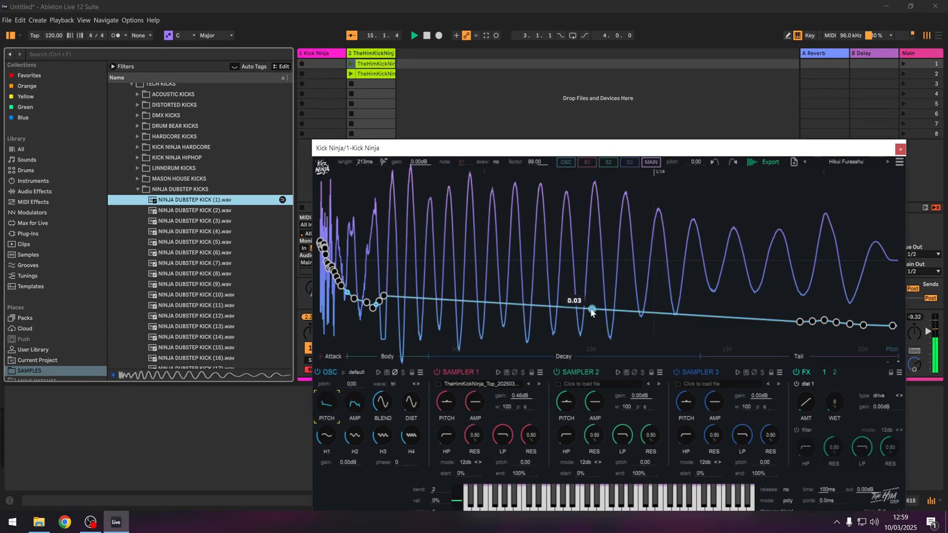
{"action": "left_click_drag", "start_coordinate": [591, 309], "coordinate": [592, 321]}
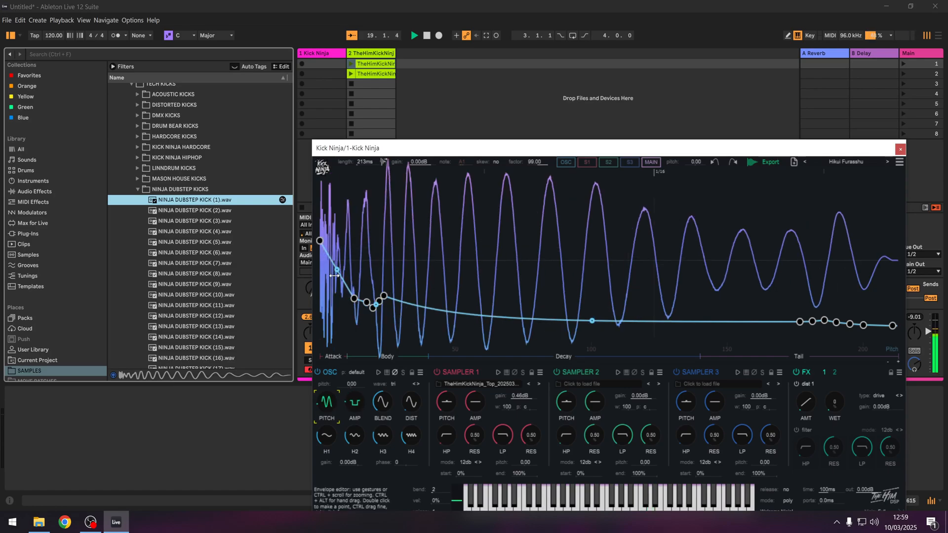
{"action": "left_click_drag", "start_coordinate": [334, 275], "coordinate": [337, 281]}
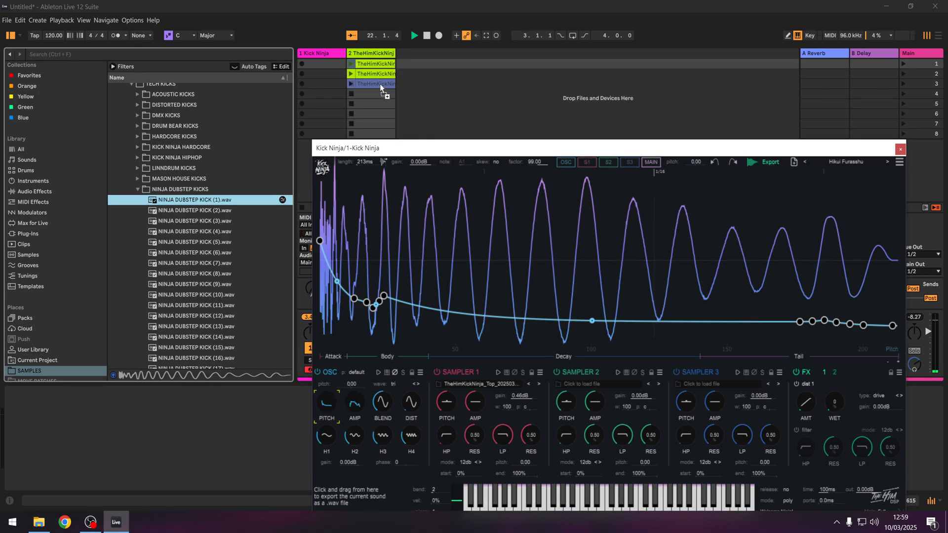
Move early body pitch points around 700 Hz and 22 ms, and deepen the opening drop's curve
{"action": "left_click_drag", "start_coordinate": [381, 295], "coordinate": [373, 258]}
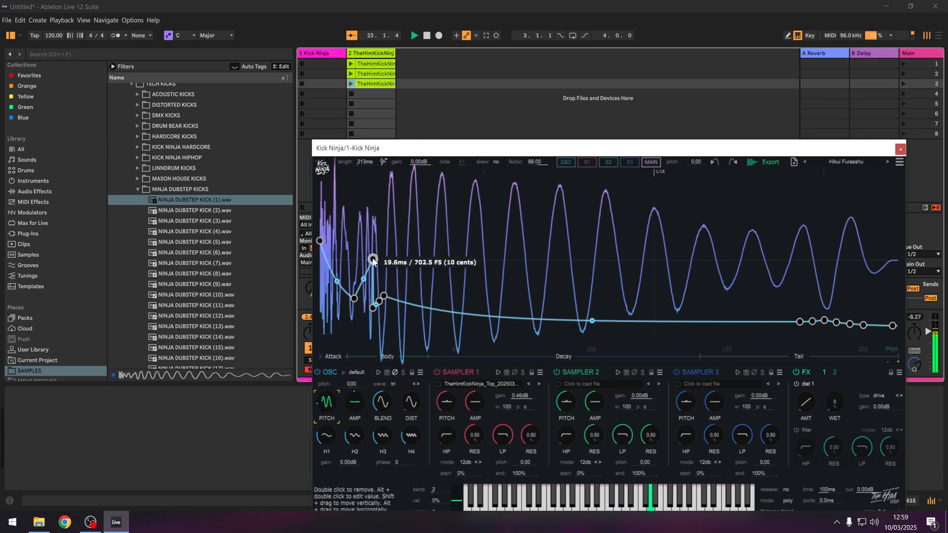
{"action": "left_click_drag", "start_coordinate": [372, 259], "coordinate": [383, 296]}
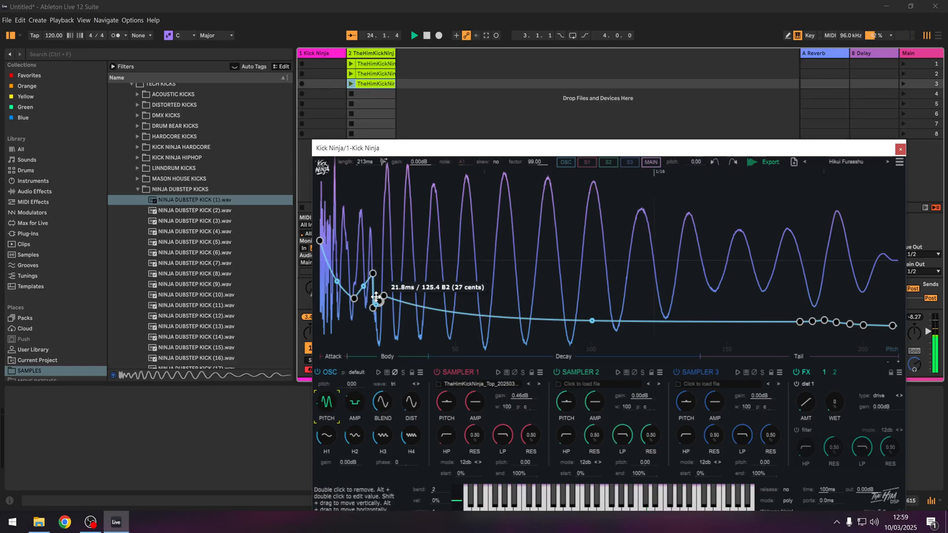
{"action": "left_click_drag", "start_coordinate": [384, 295], "coordinate": [433, 290]}
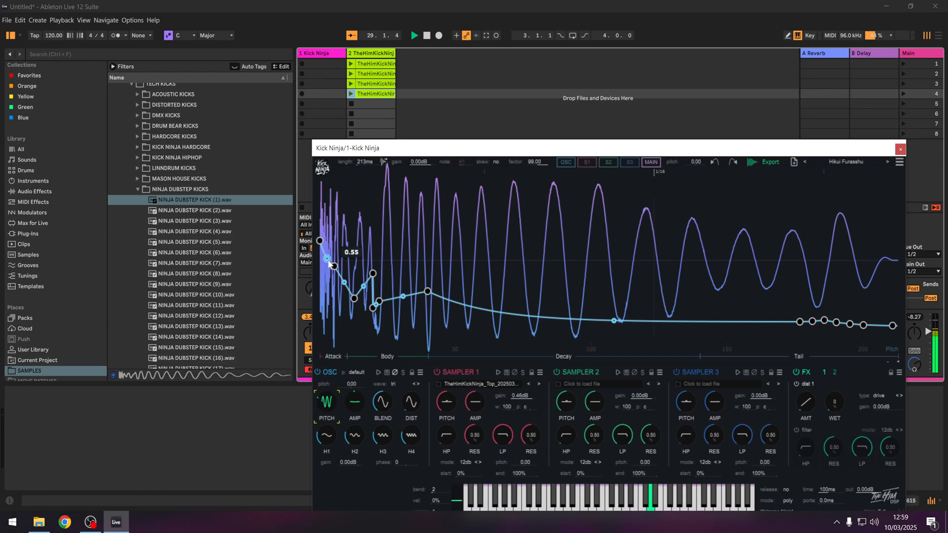
{"action": "left_click_drag", "start_coordinate": [326, 259], "coordinate": [330, 266]}
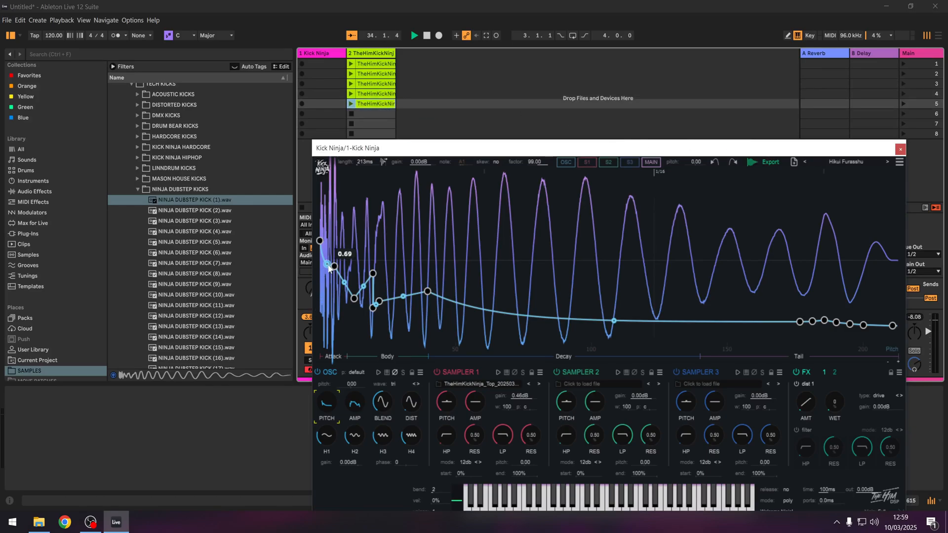
{"action": "left_click_drag", "start_coordinate": [326, 267], "coordinate": [344, 283]}
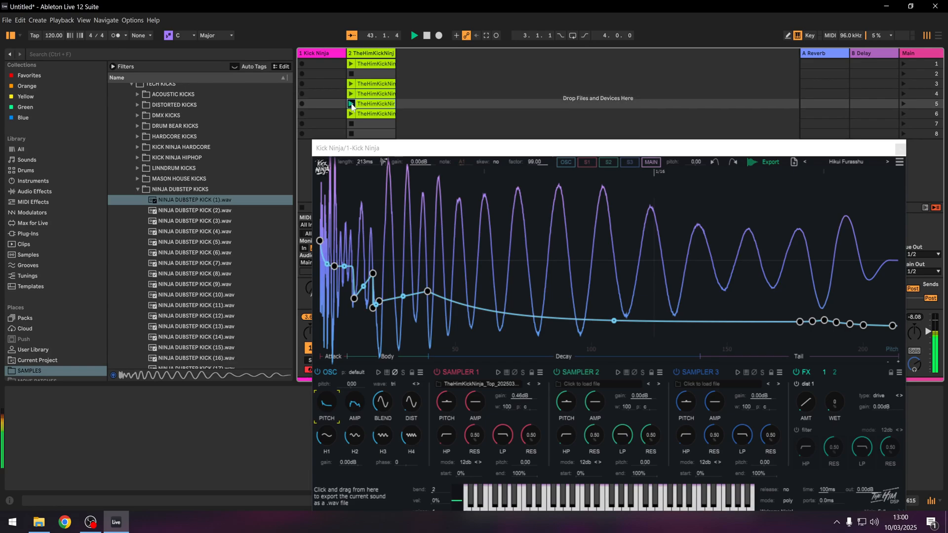
Move the Kick Ninja window up so the mixer is visible
{"action": "left_click", "coordinate": [770, 161]}
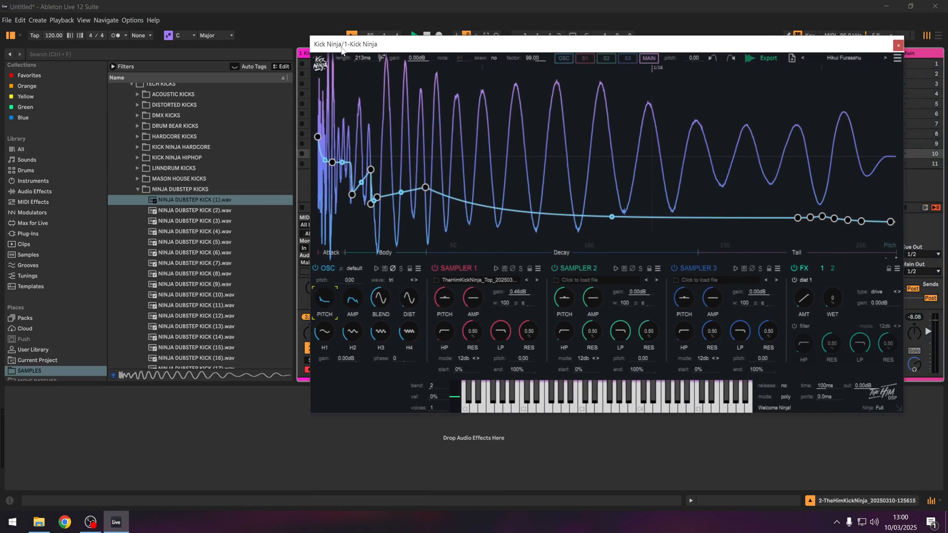
{"action": "left_click_drag", "start_coordinate": [425, 188], "coordinate": [428, 187]}
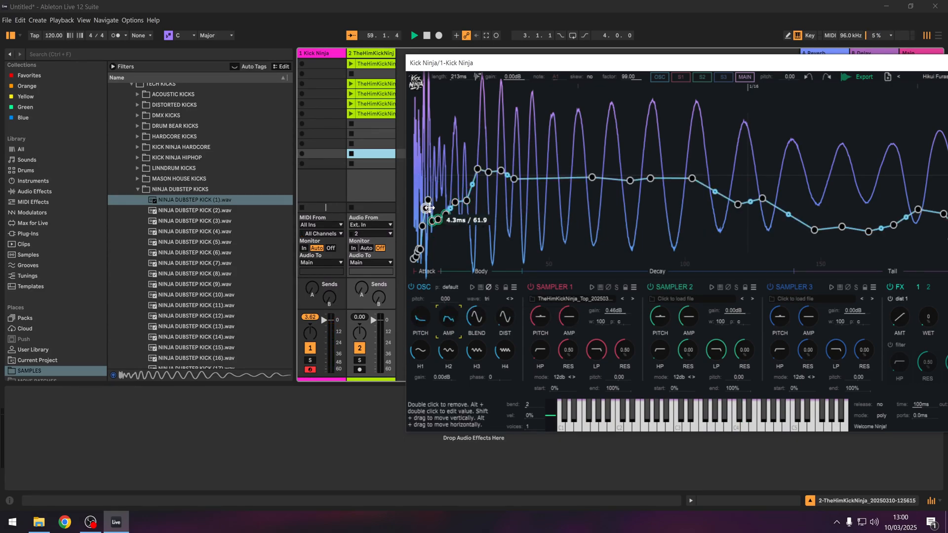
Load Attack1.wav into Sampler 1 with an envelope fading to silence by about 22 ms
{"action": "left_click_drag", "start_coordinate": [434, 220], "coordinate": [452, 202]}
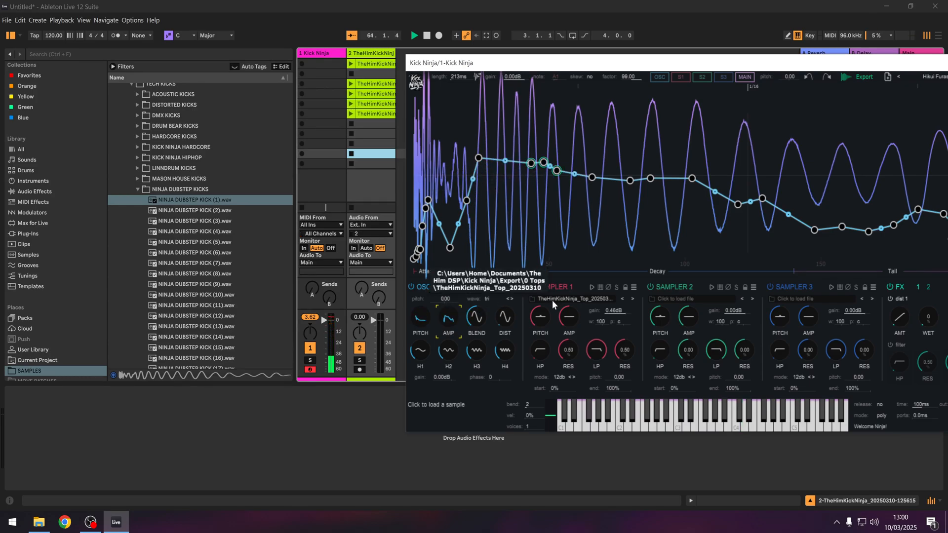
{"action": "left_click", "coordinate": [578, 299]}
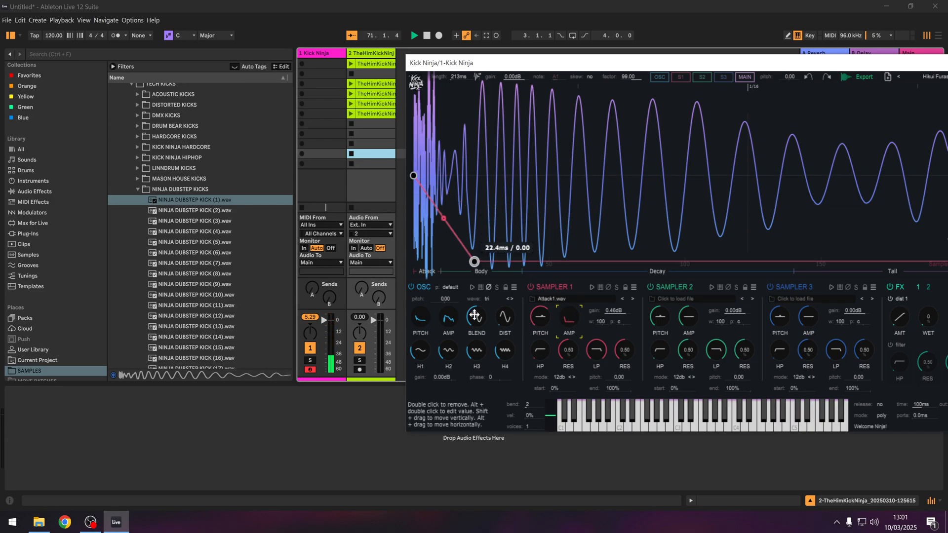
Drag Sampler 1's envelope end point in to shorten the attack fade to about 13.8 ms
{"action": "left_click_drag", "start_coordinate": [473, 262], "coordinate": [451, 262]}
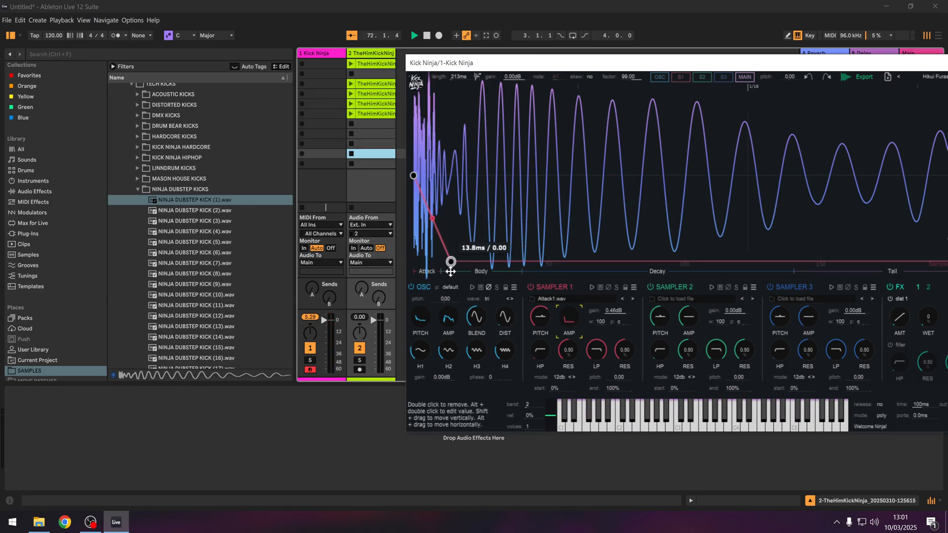
{"action": "left_click_drag", "start_coordinate": [450, 262], "coordinate": [431, 261]}
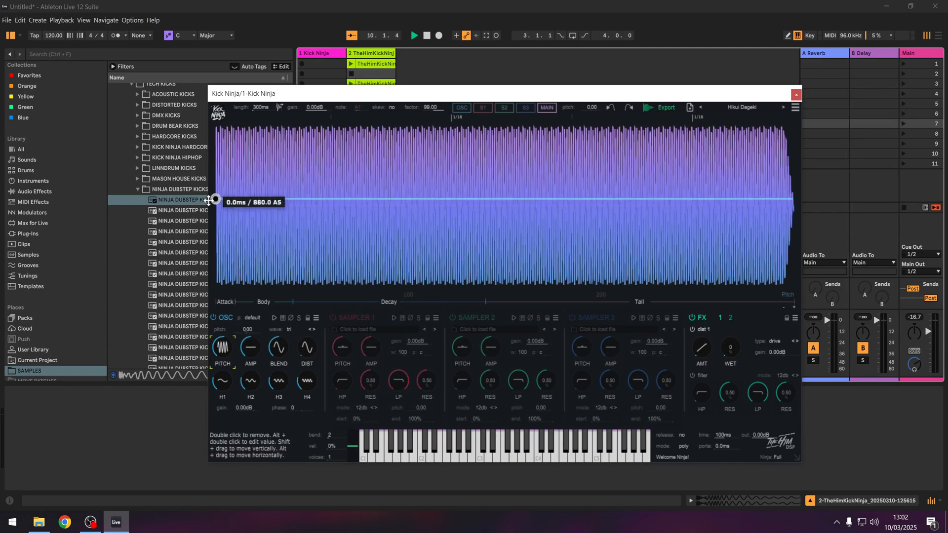
Set the kick's starting pitch and place the 40 ms body point around 200 Hz
{"action": "left_click_drag", "start_coordinate": [215, 200], "coordinate": [215, 197]}
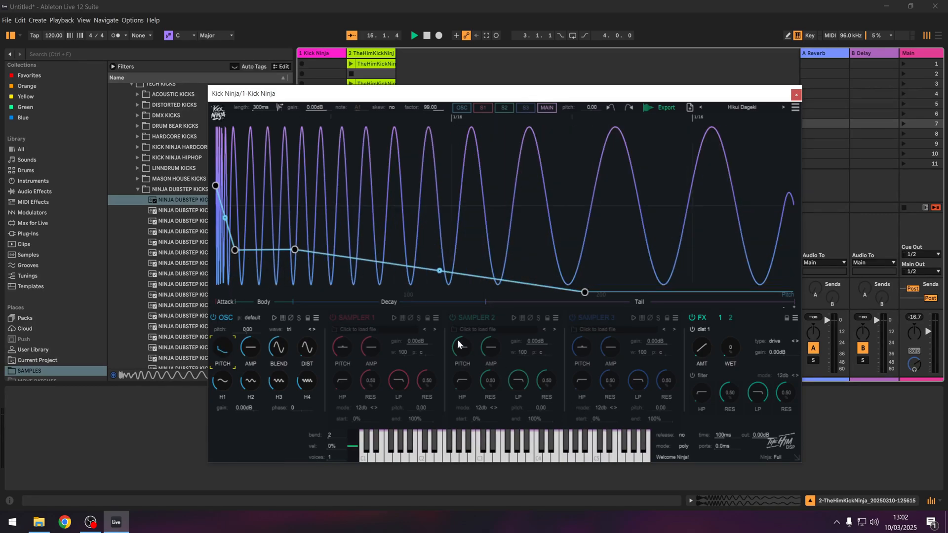
{"action": "mouse_move", "coordinate": [247, 247]}
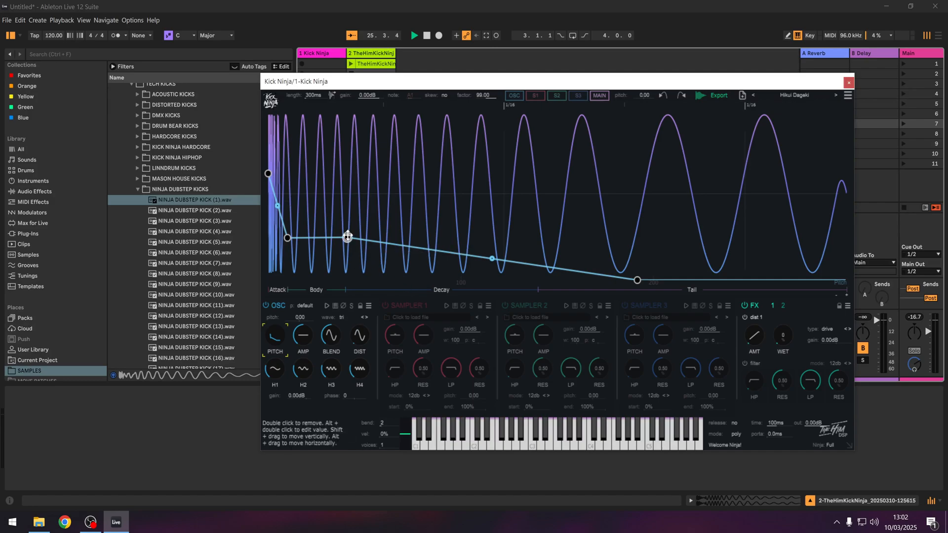
{"action": "left_click_drag", "start_coordinate": [347, 236], "coordinate": [345, 233]}
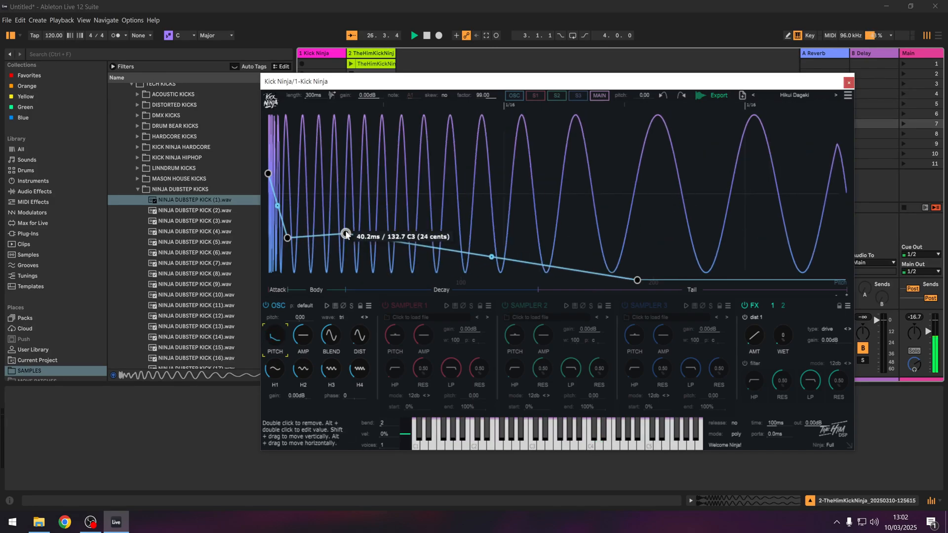
{"action": "left_click_drag", "start_coordinate": [346, 234], "coordinate": [288, 220]}
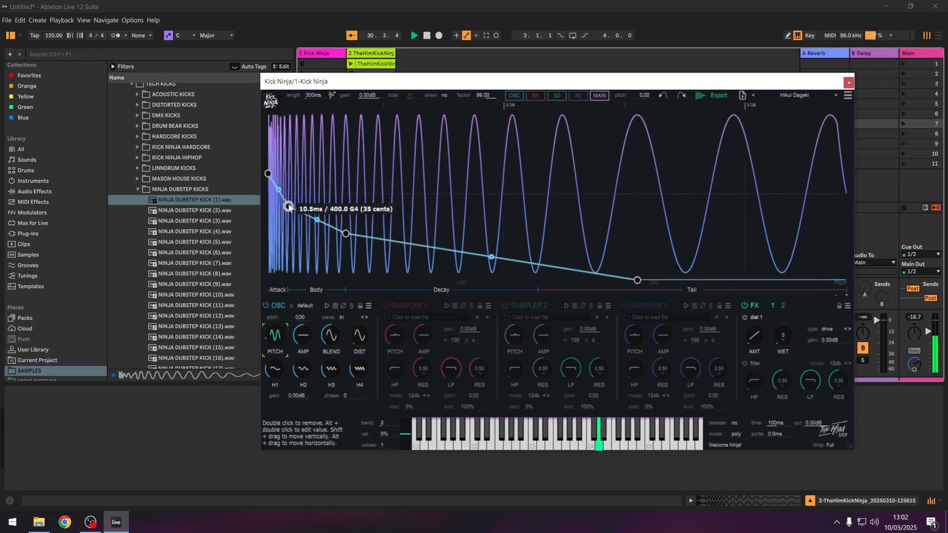
{"action": "left_click_drag", "start_coordinate": [288, 207], "coordinate": [287, 216]}
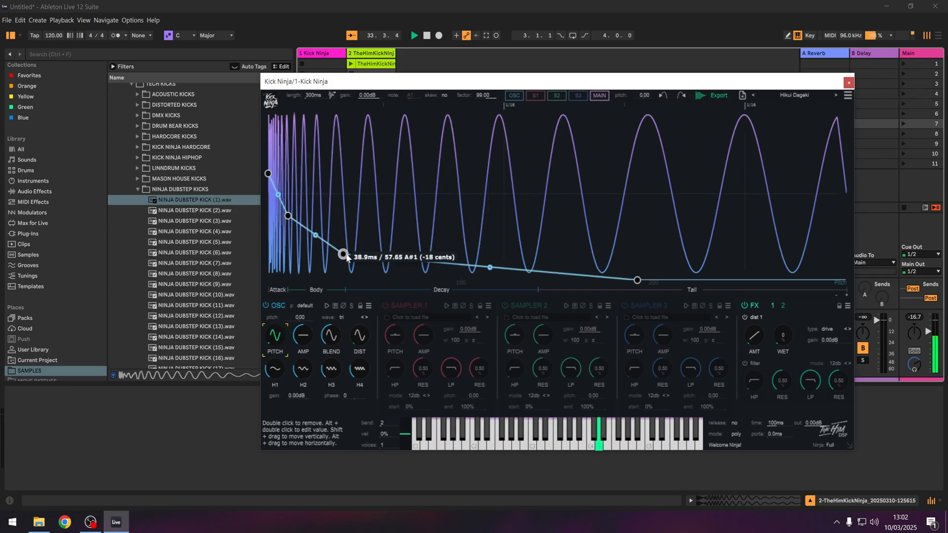
{"action": "left_click_drag", "start_coordinate": [342, 255], "coordinate": [343, 223]}
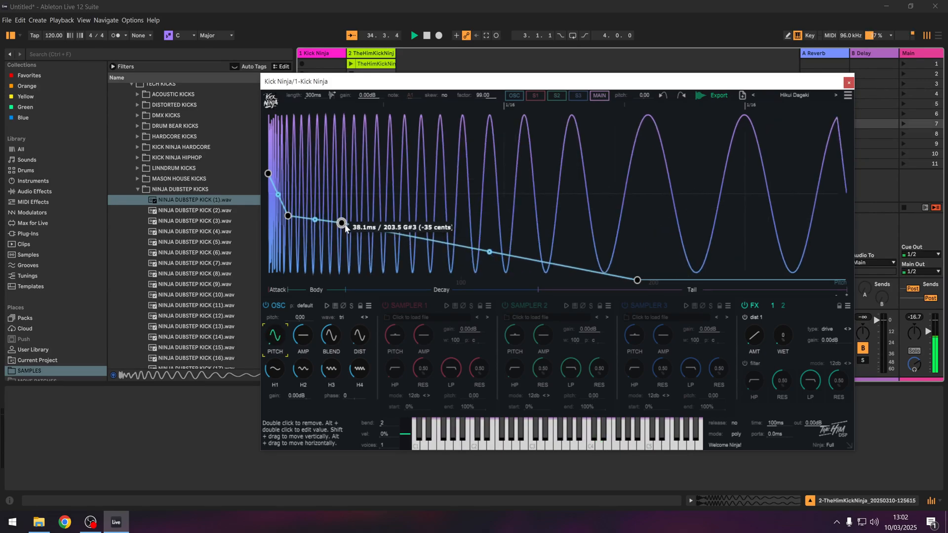
{"action": "left_click_drag", "start_coordinate": [344, 224], "coordinate": [344, 226]}
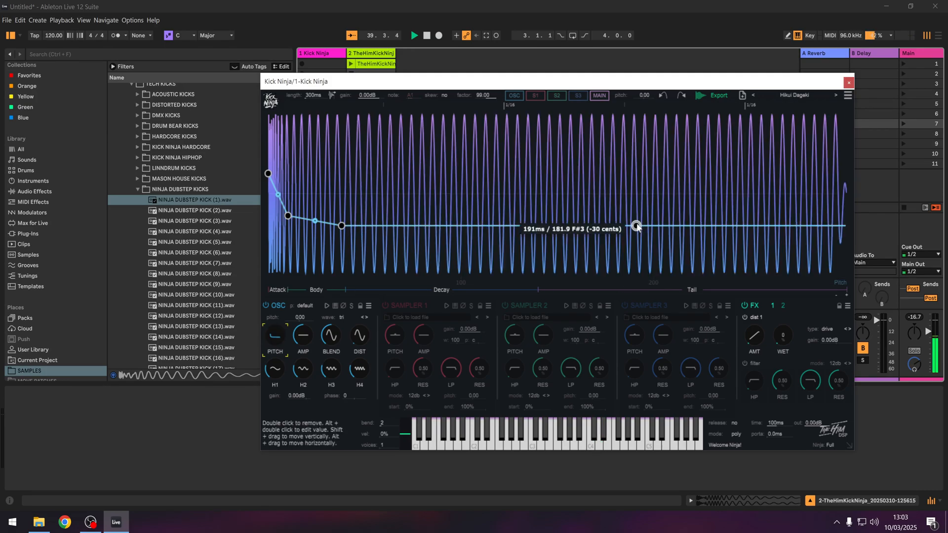
Drop the tail pitch point to about 27 Hz and straighten a decay curve
{"action": "left_click_drag", "start_coordinate": [636, 227], "coordinate": [646, 261]}
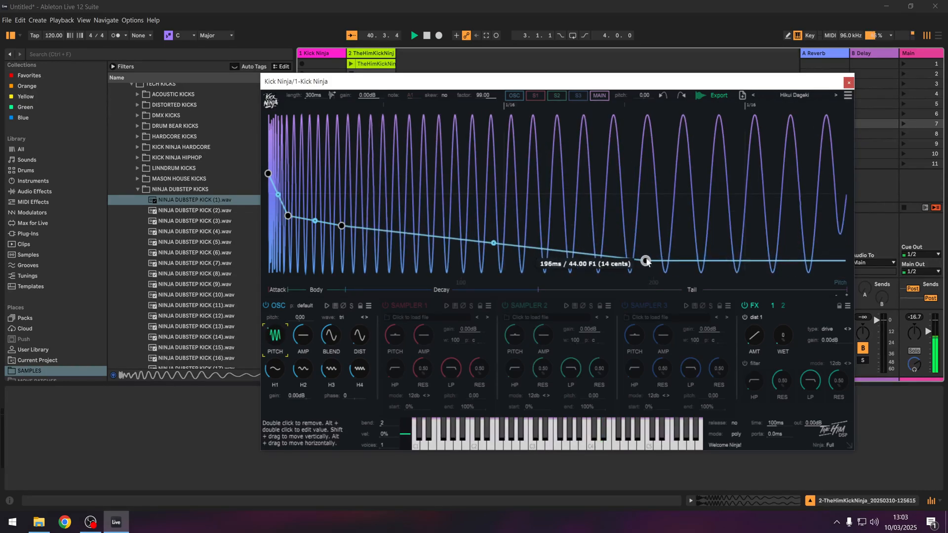
{"action": "left_click_drag", "start_coordinate": [645, 261], "coordinate": [671, 270]}
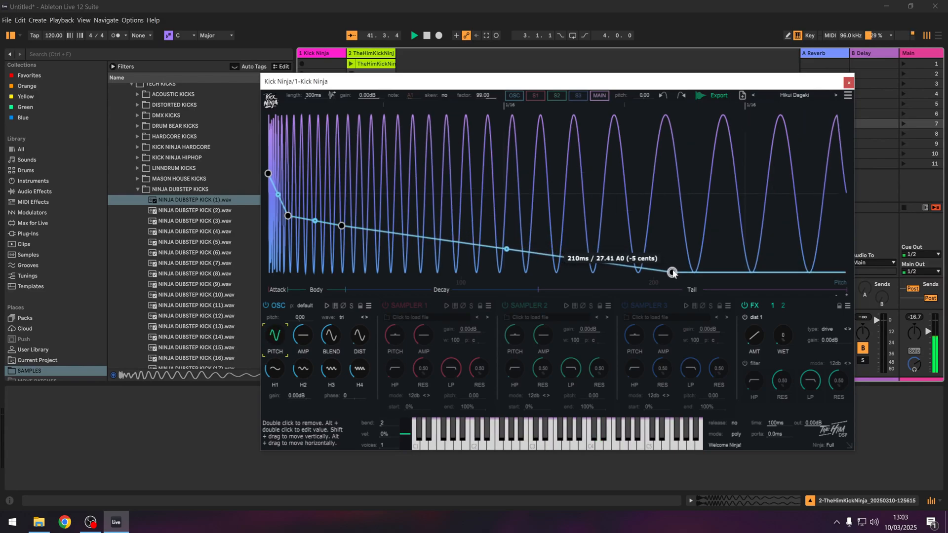
{"action": "left_click_drag", "start_coordinate": [672, 272], "coordinate": [689, 274]}
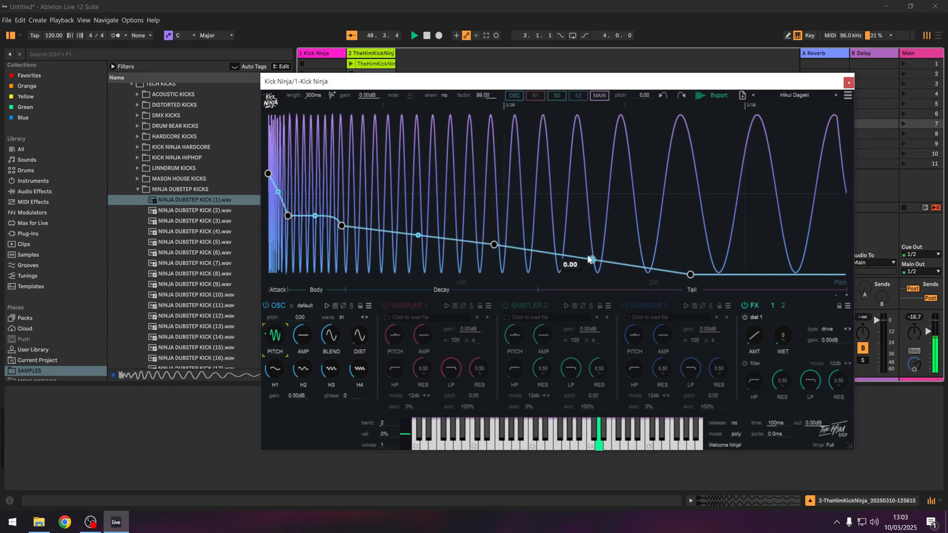
{"action": "left_click_drag", "start_coordinate": [591, 259], "coordinate": [591, 265]}
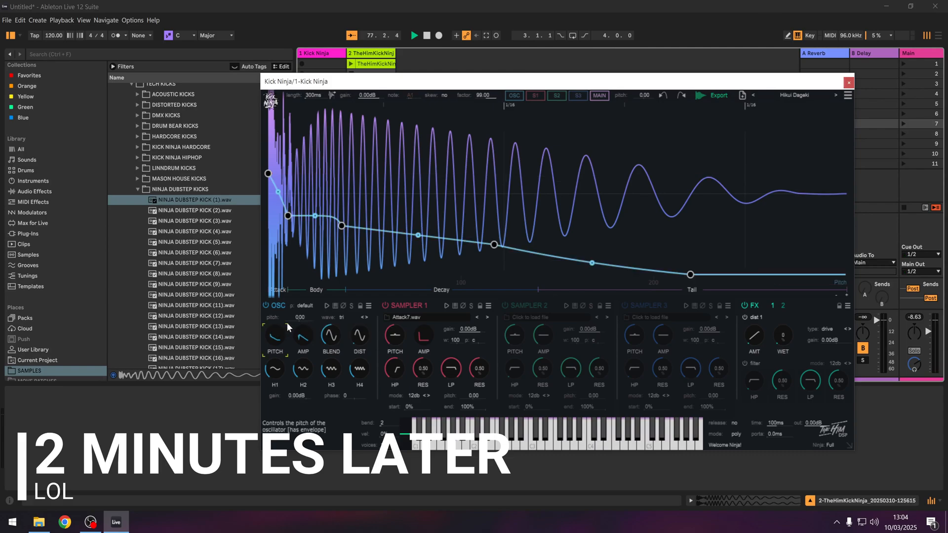
{"action": "mouse_move", "coordinate": [341, 224]}
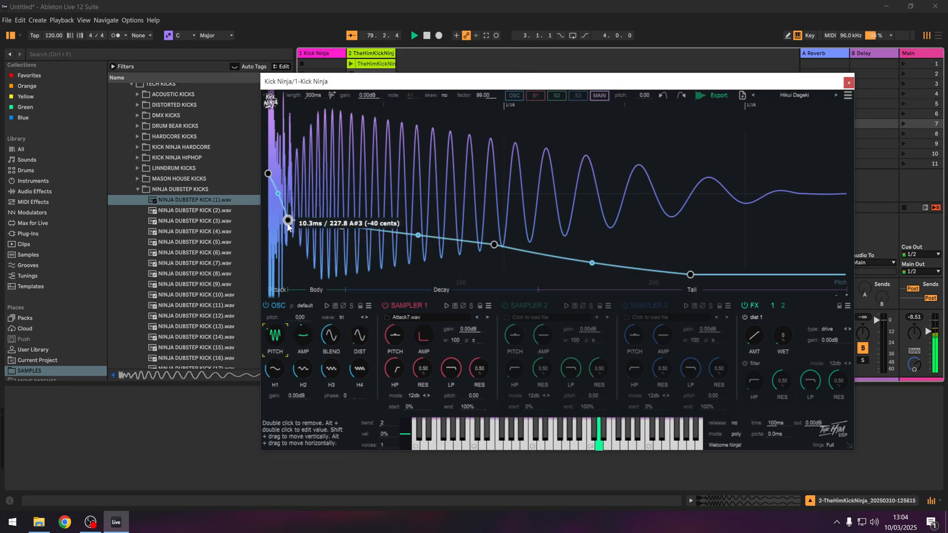
Move the early pitch point to about 228 Hz and glide the late point to 43 Hz
{"action": "left_click_drag", "start_coordinate": [287, 220], "coordinate": [340, 237]}
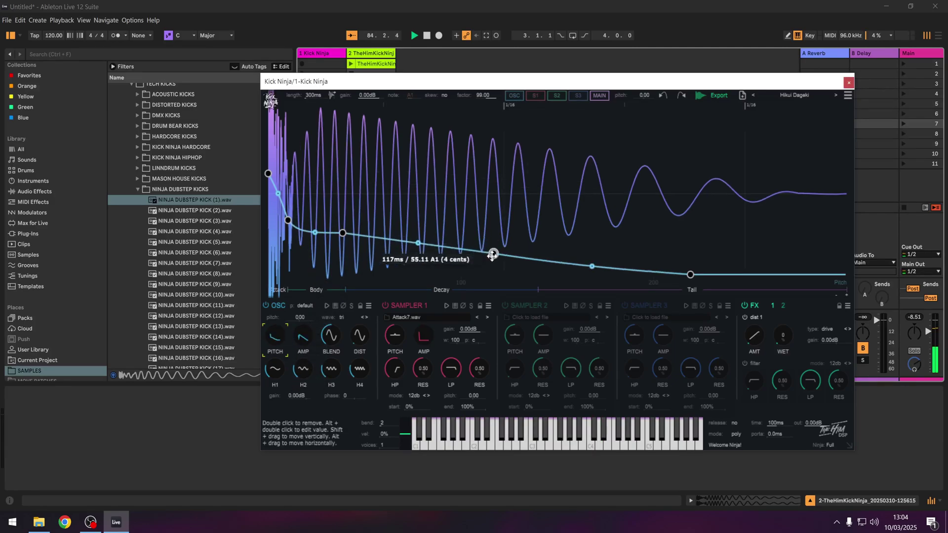
{"action": "left_click_drag", "start_coordinate": [492, 254], "coordinate": [418, 252]}
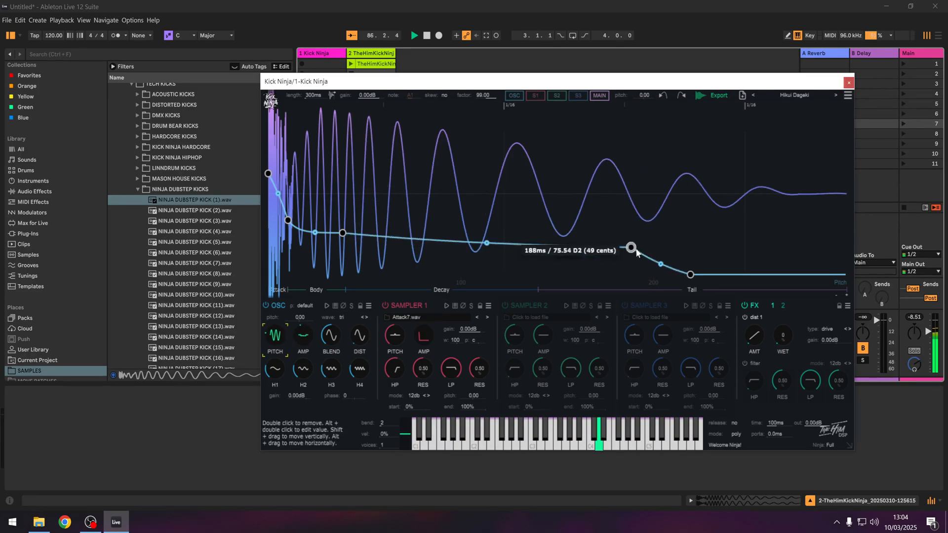
{"action": "left_click_drag", "start_coordinate": [631, 247], "coordinate": [660, 258]}
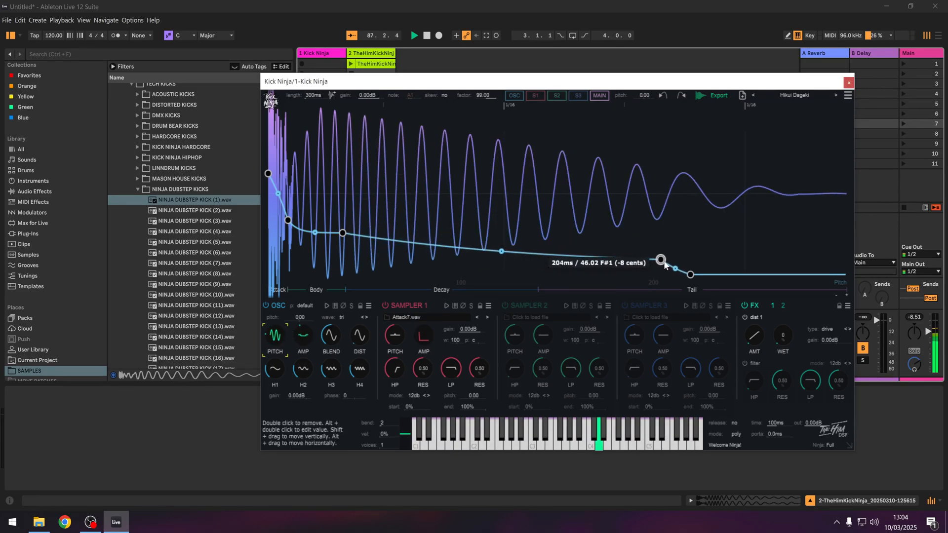
{"action": "left_click_drag", "start_coordinate": [660, 259], "coordinate": [660, 261]}
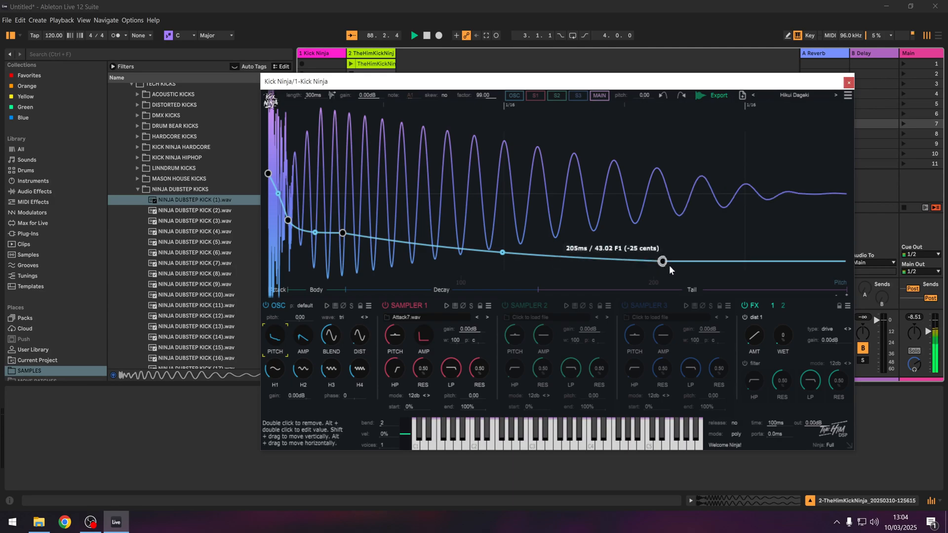
{"action": "left_click_drag", "start_coordinate": [661, 262], "coordinate": [707, 269]}
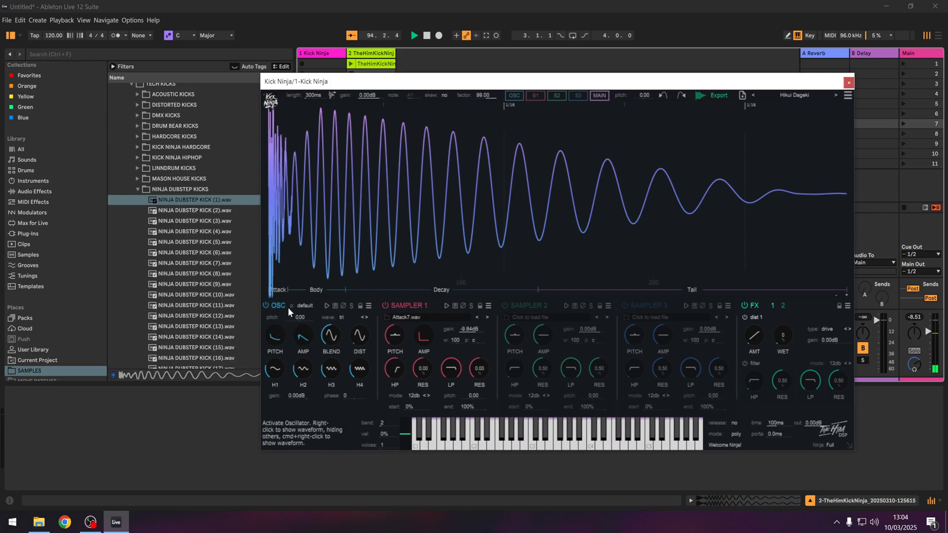
{"action": "mouse_move", "coordinate": [707, 329]}
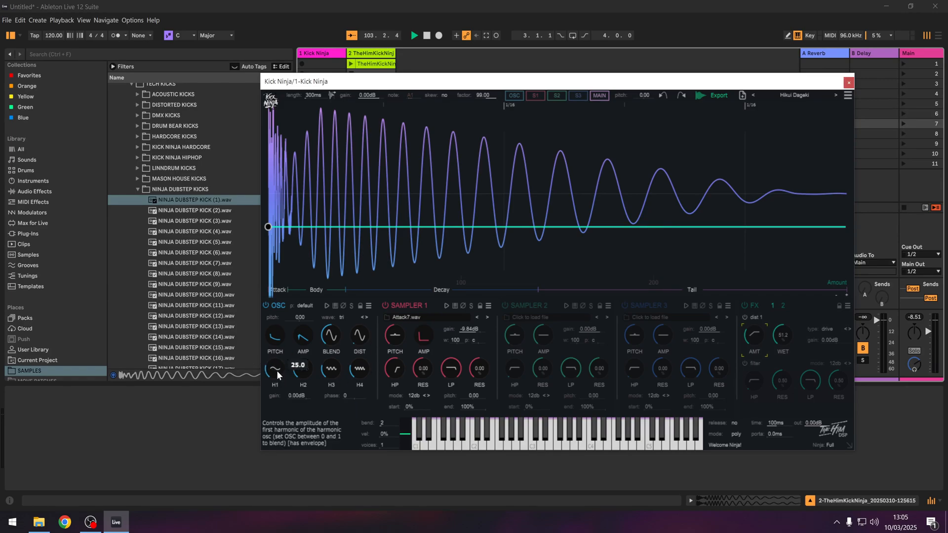
Audition the H1–H4 harmonic knobs, adding and removing overtones until the waveform is sine-like
{"action": "left_click_drag", "start_coordinate": [303, 368], "coordinate": [281, 401]}
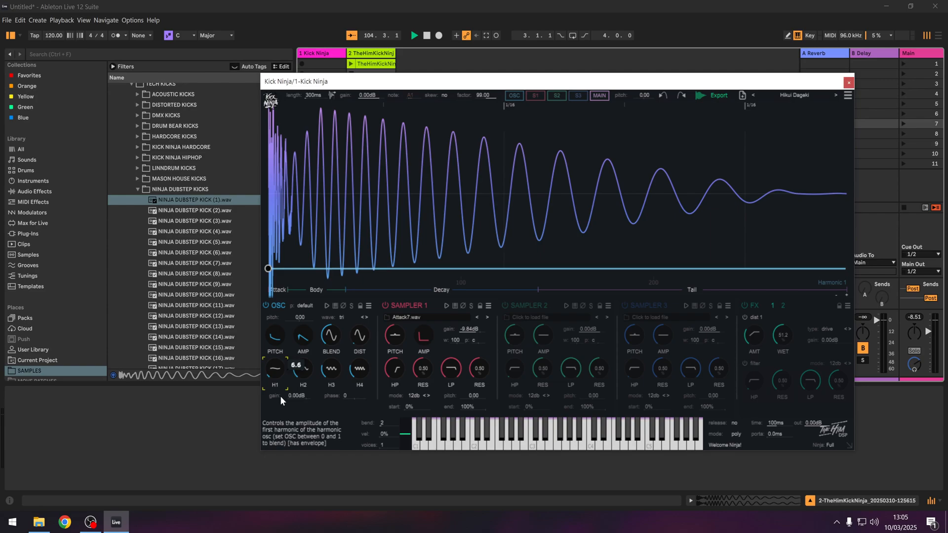
{"action": "left_click_drag", "start_coordinate": [274, 368], "coordinate": [274, 326]}
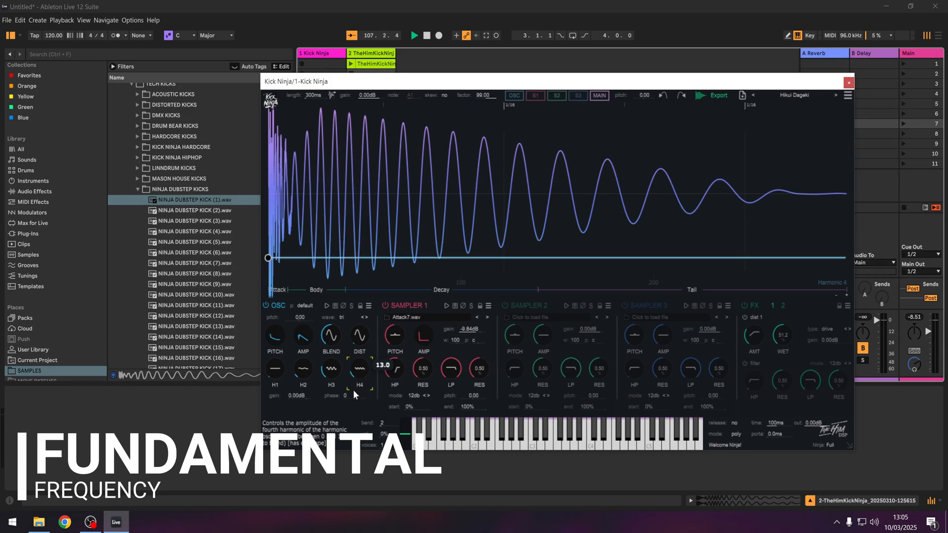
{"action": "left_click_drag", "start_coordinate": [360, 369], "coordinate": [360, 338]}
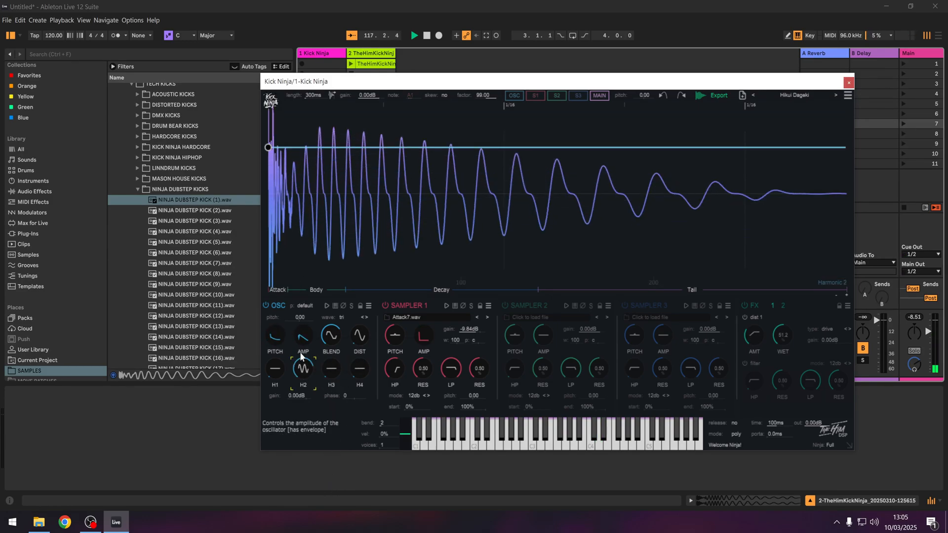
{"action": "left_click_drag", "start_coordinate": [303, 369], "coordinate": [302, 357]}
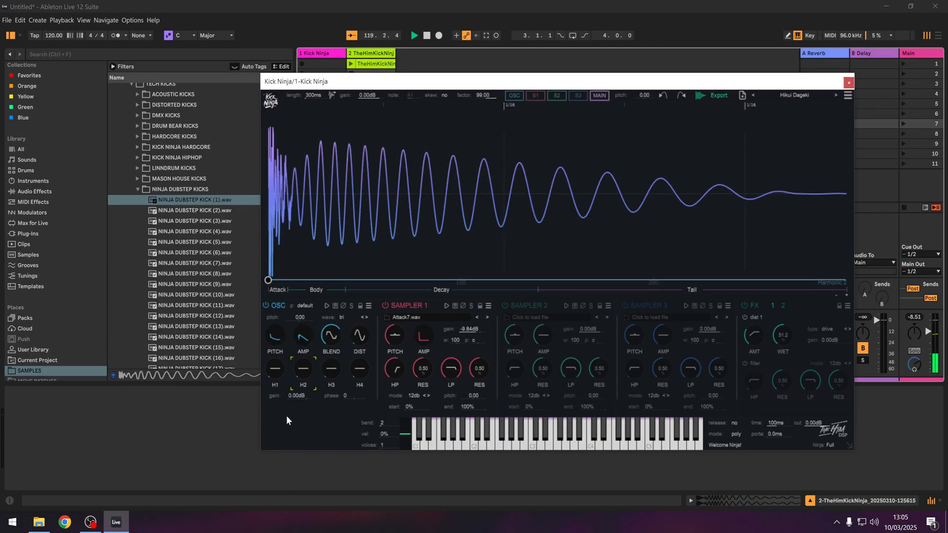
{"action": "left_click_drag", "start_coordinate": [275, 369], "coordinate": [275, 351]}
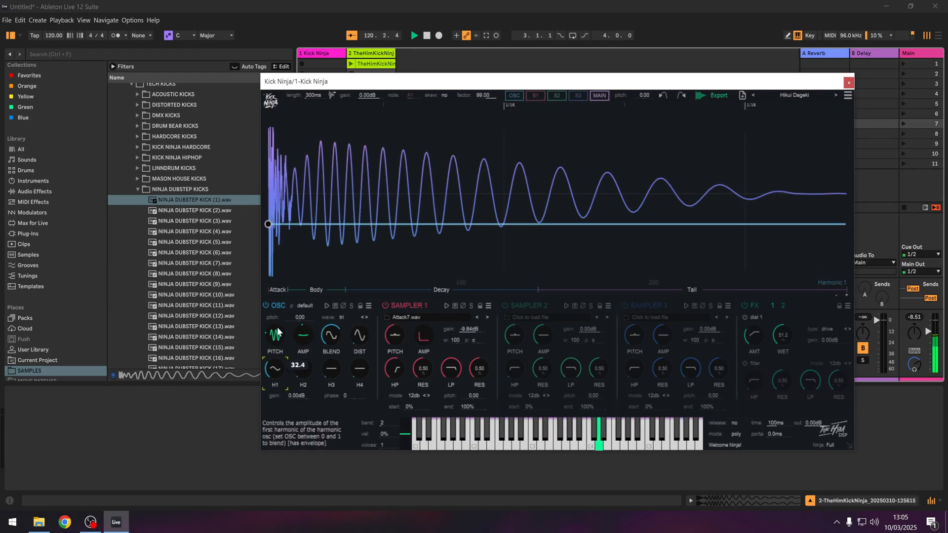
{"action": "left_click_drag", "start_coordinate": [303, 369], "coordinate": [303, 377]}
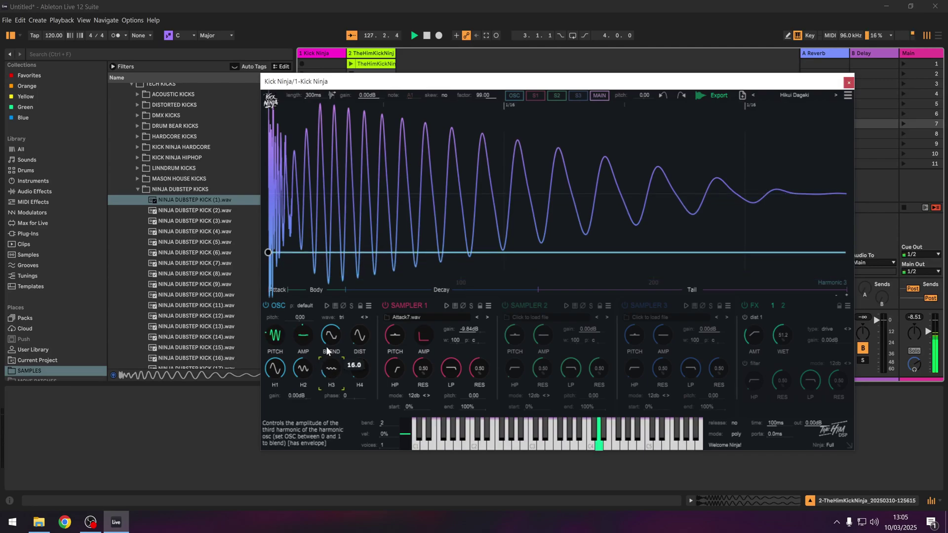
{"action": "left_click_drag", "start_coordinate": [332, 369], "coordinate": [331, 339]}
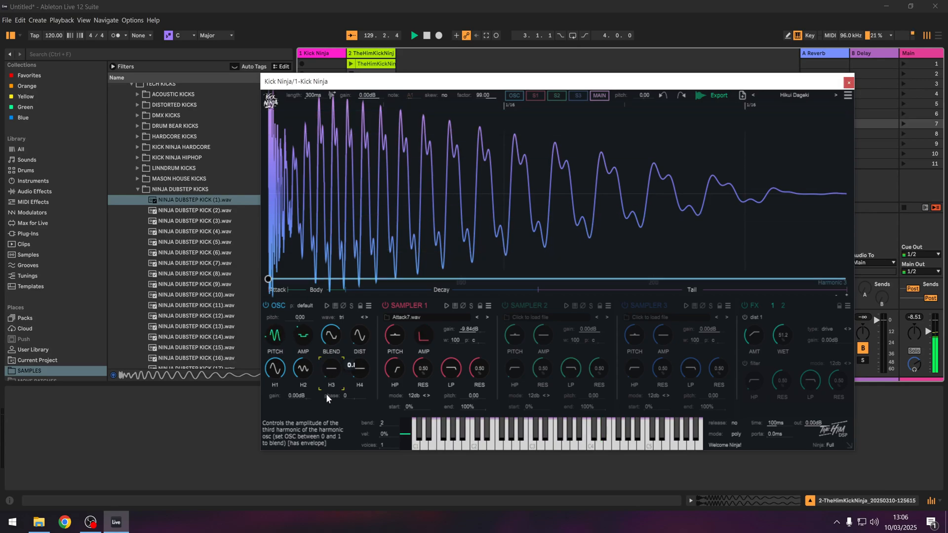
{"action": "left_click_drag", "start_coordinate": [359, 369], "coordinate": [358, 357]}
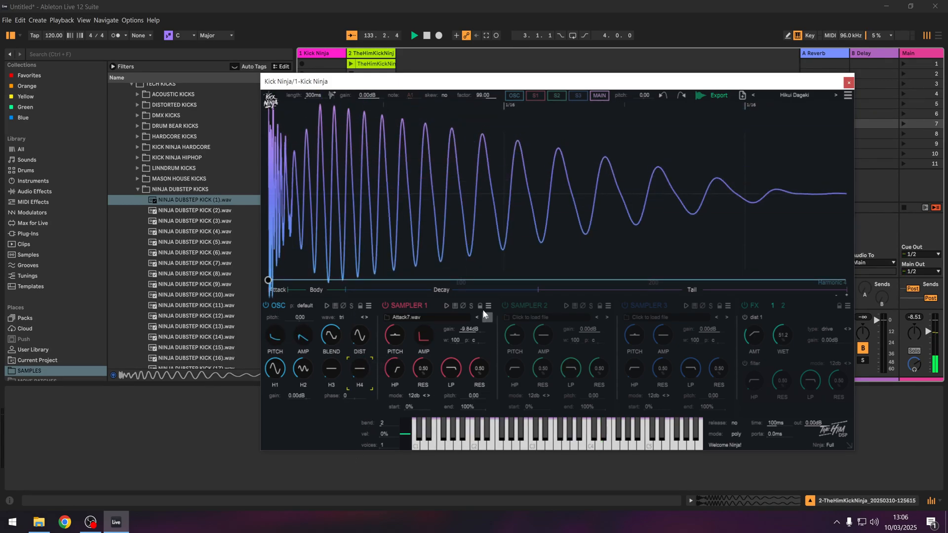
{"action": "mouse_move", "coordinate": [479, 306]}
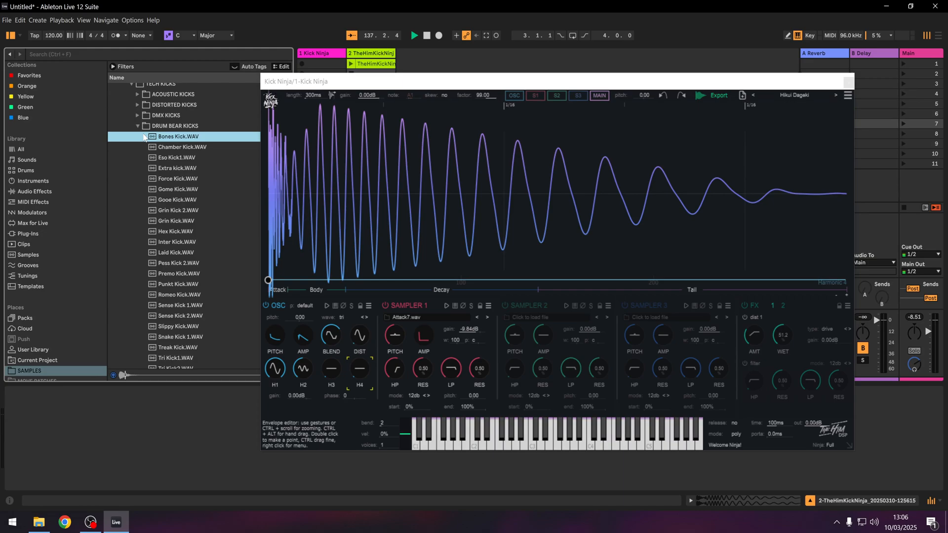
AI-import Drum Bear's Eso Kick1 into the oscillator and reshape its pitch envelope
{"action": "left_click", "coordinate": [177, 157]}
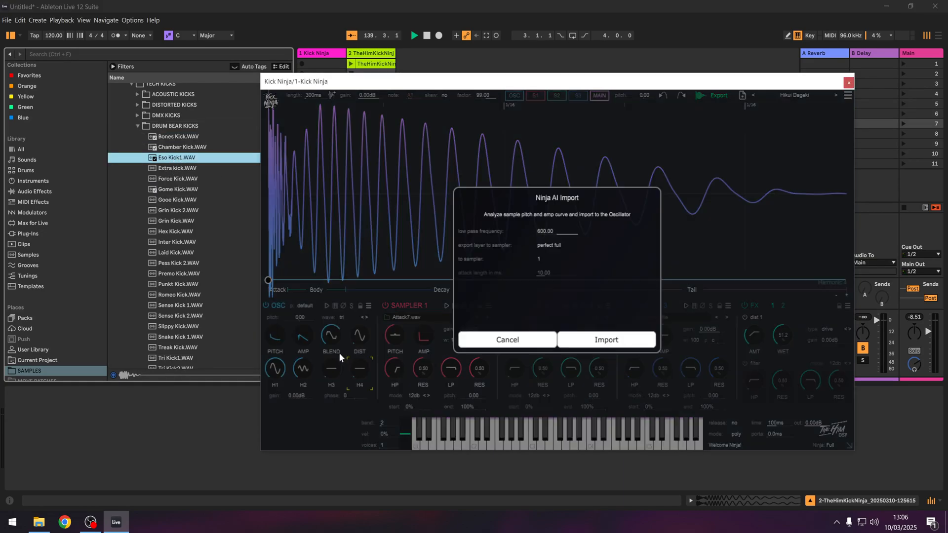
{"action": "left_click", "coordinate": [606, 340]}
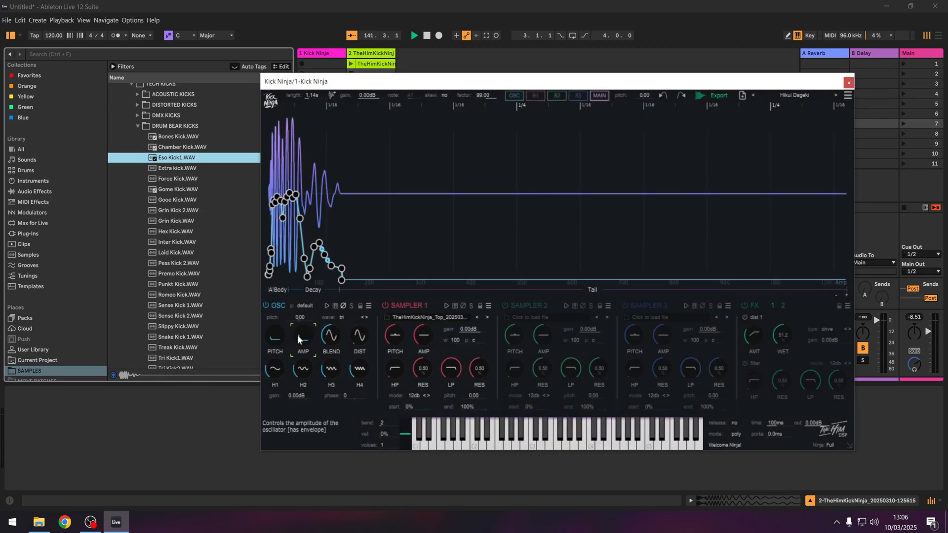
{"action": "left_click", "coordinate": [275, 336]}
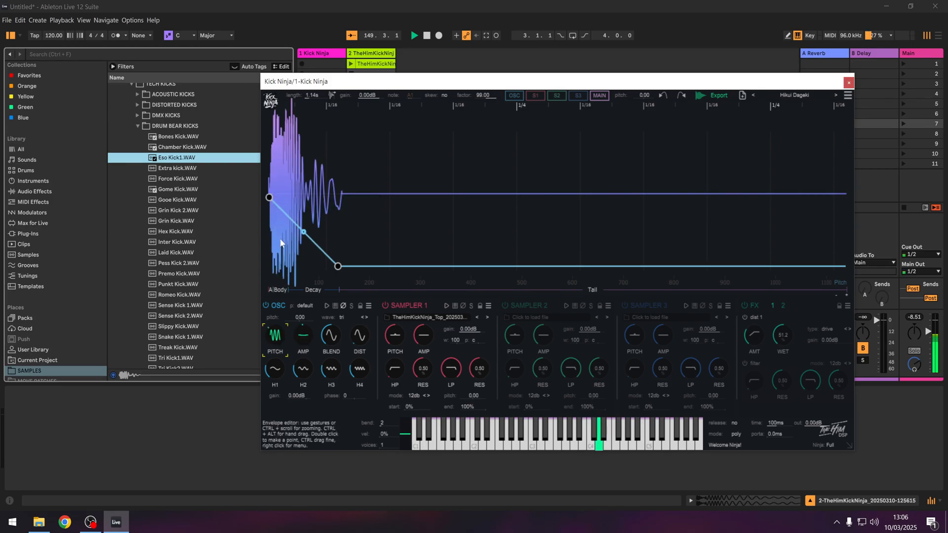
{"action": "left_click_drag", "start_coordinate": [305, 231], "coordinate": [283, 246]}
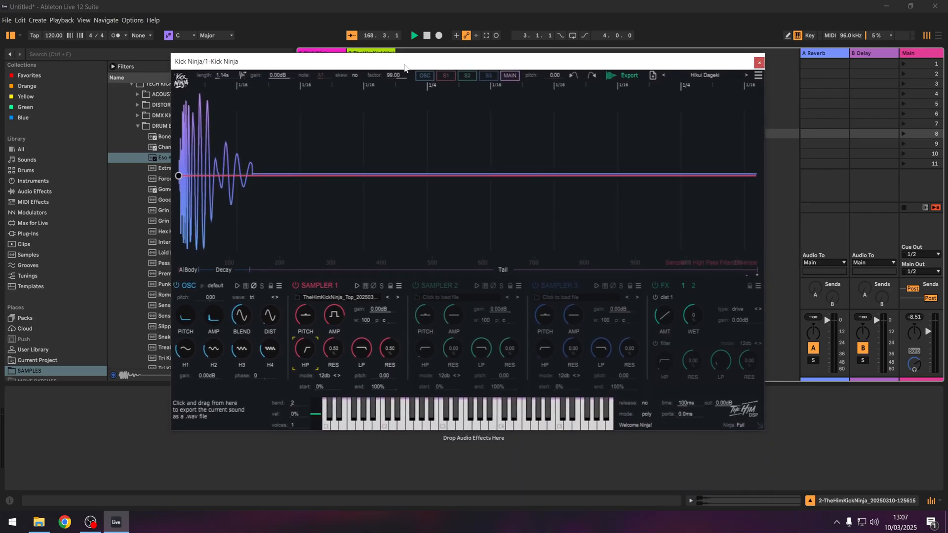
{"action": "mouse_move", "coordinate": [358, 130]}
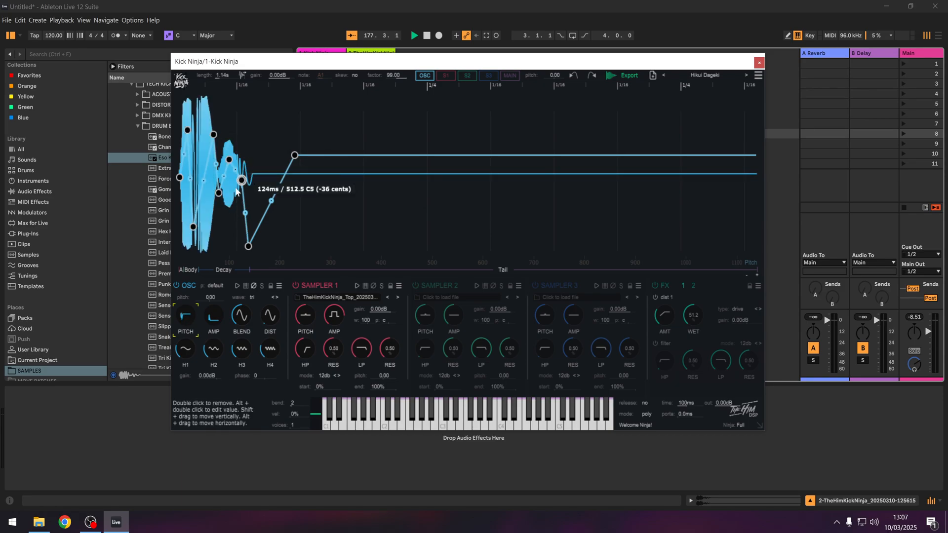
Move a pitch envelope point and raise the OSC BLEND knob for added harmonics
{"action": "left_click_drag", "start_coordinate": [293, 156], "coordinate": [259, 139]}
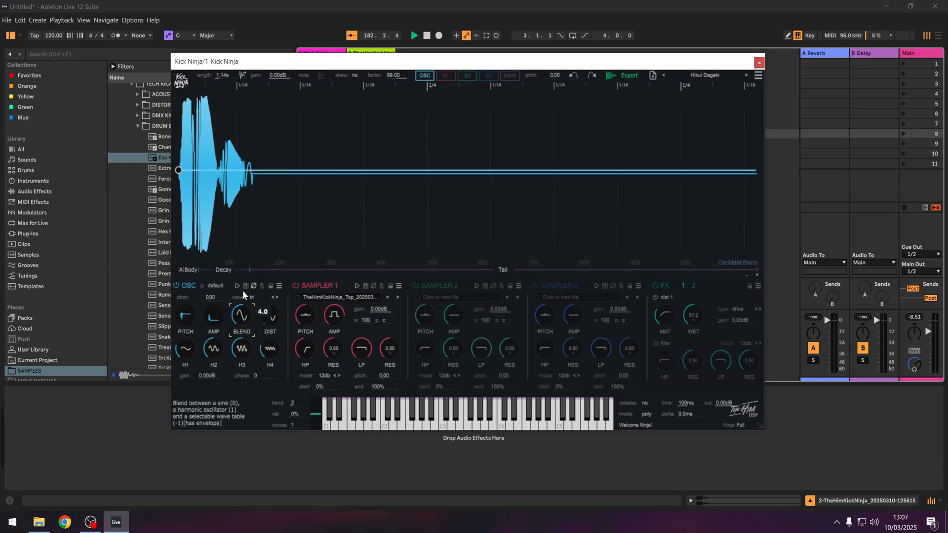
{"action": "left_click_drag", "start_coordinate": [186, 348], "coordinate": [186, 330]}
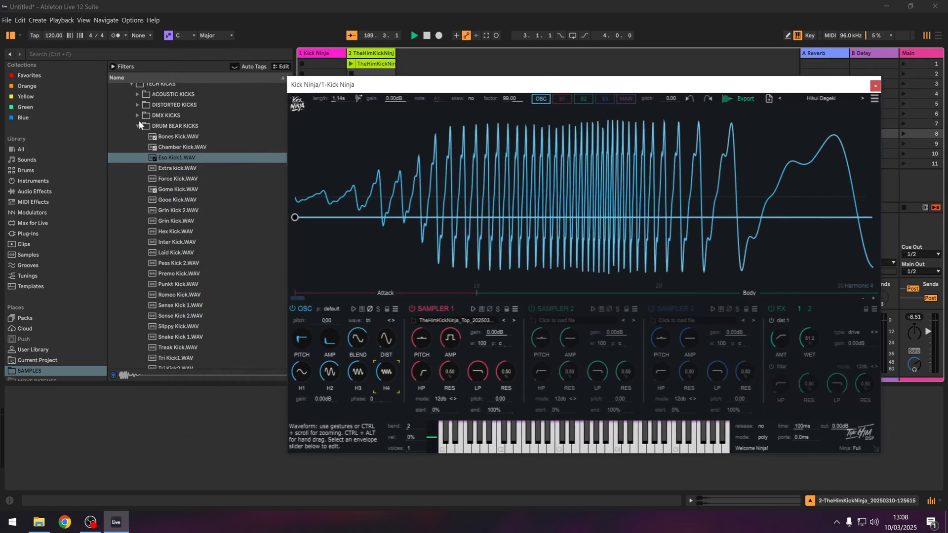
Collapse the Drum Bear kicks folder in the browser
{"action": "left_click", "coordinate": [139, 126]}
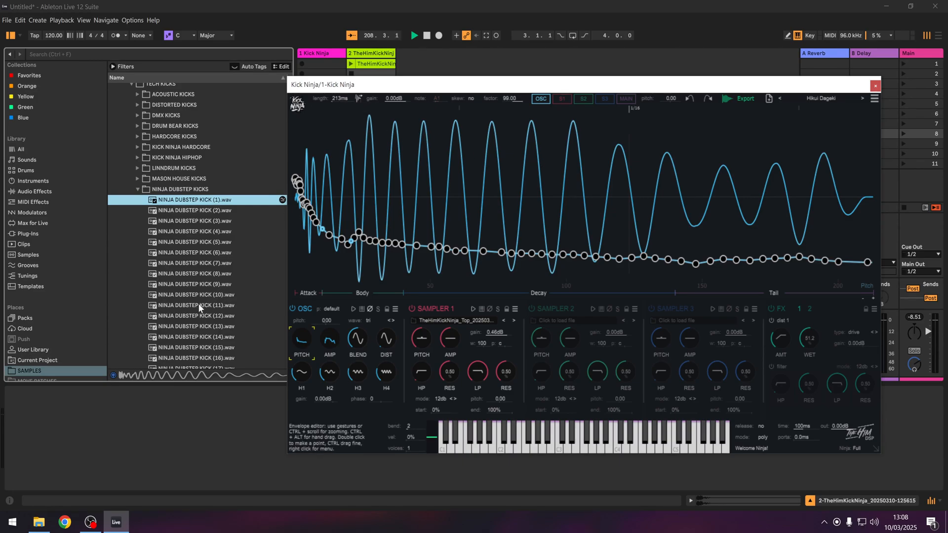
Resynthesize NINJA DUBSTEP KICK (11).wav into Kick Ninja as a 160 ms kick
{"action": "left_click", "coordinate": [195, 305]}
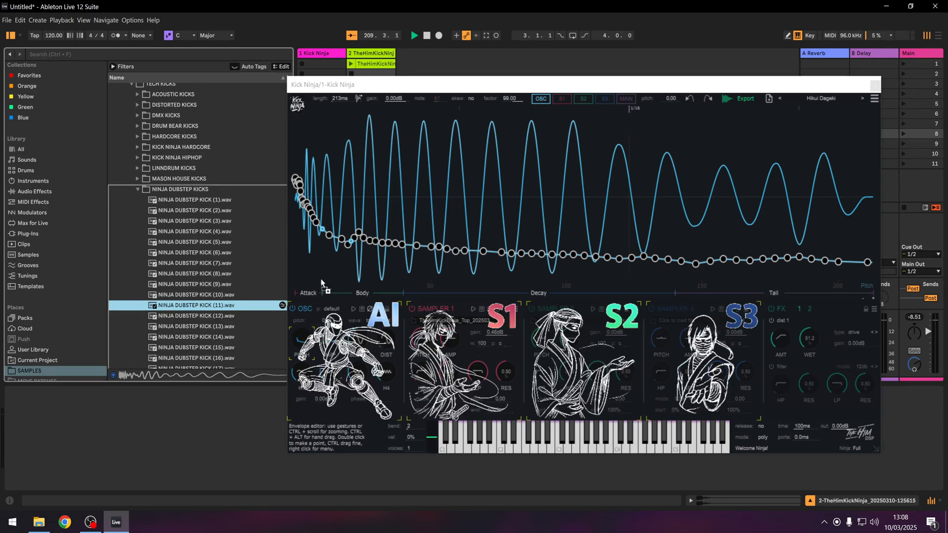
{"action": "left_click", "coordinate": [383, 313]}
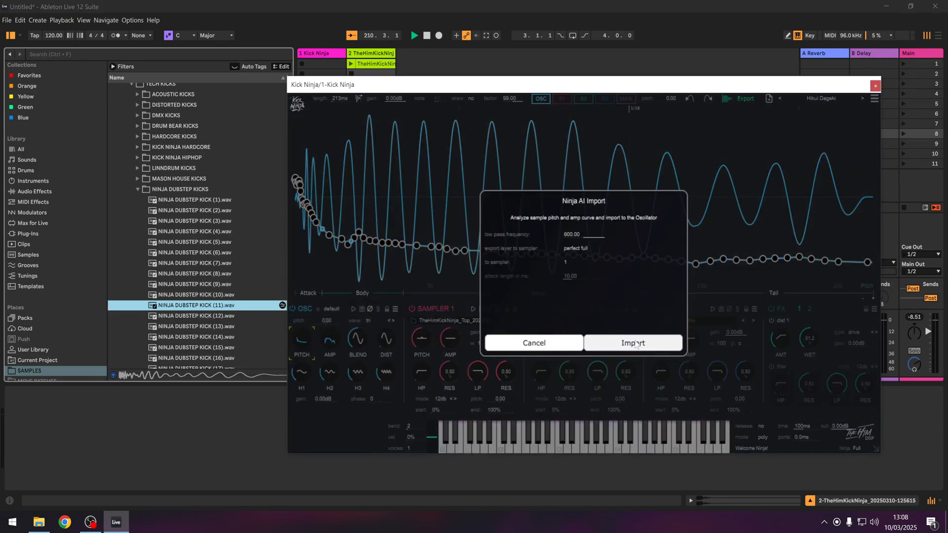
{"action": "left_click", "coordinate": [633, 343]}
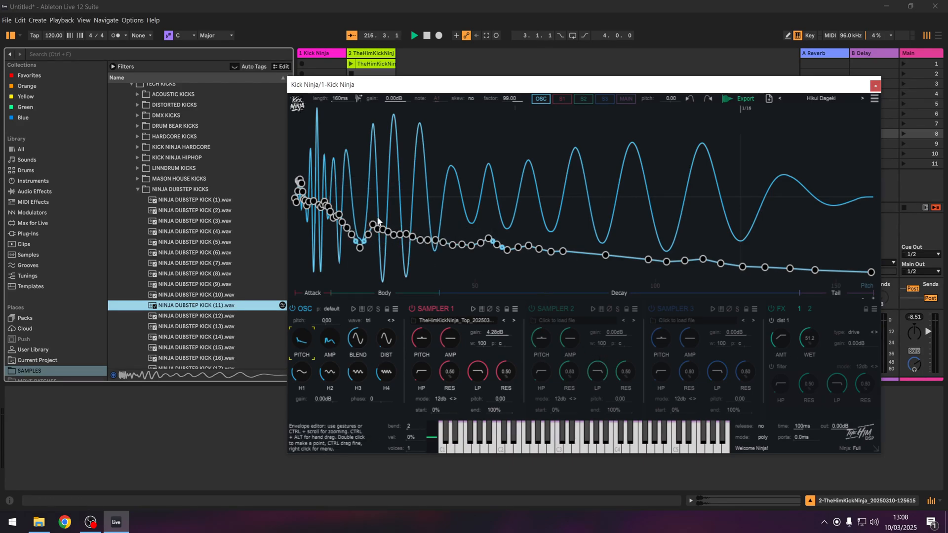
Select a cluster of pitch envelope decay points and apply Simplify Envelope
{"action": "left_click_drag", "start_coordinate": [375, 218], "coordinate": [483, 269]}
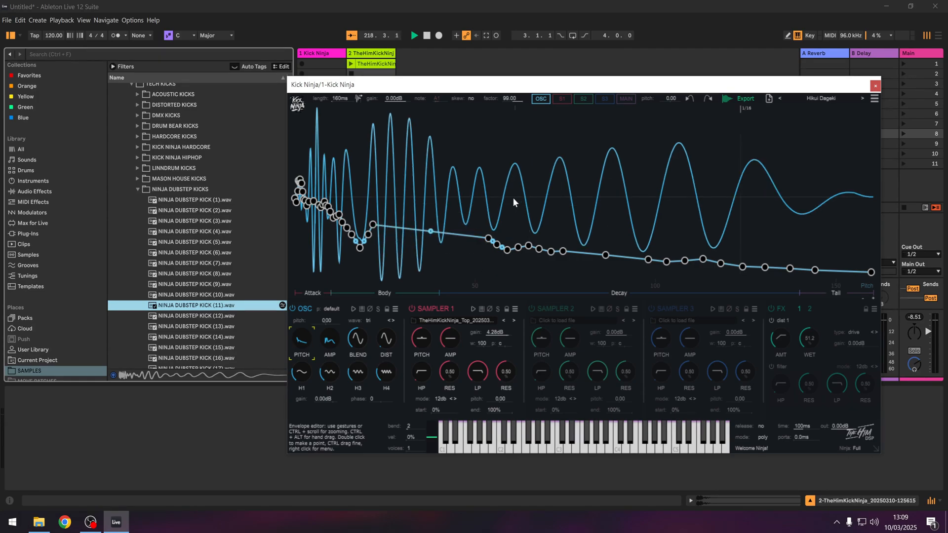
{"action": "right_click", "coordinate": [503, 252]}
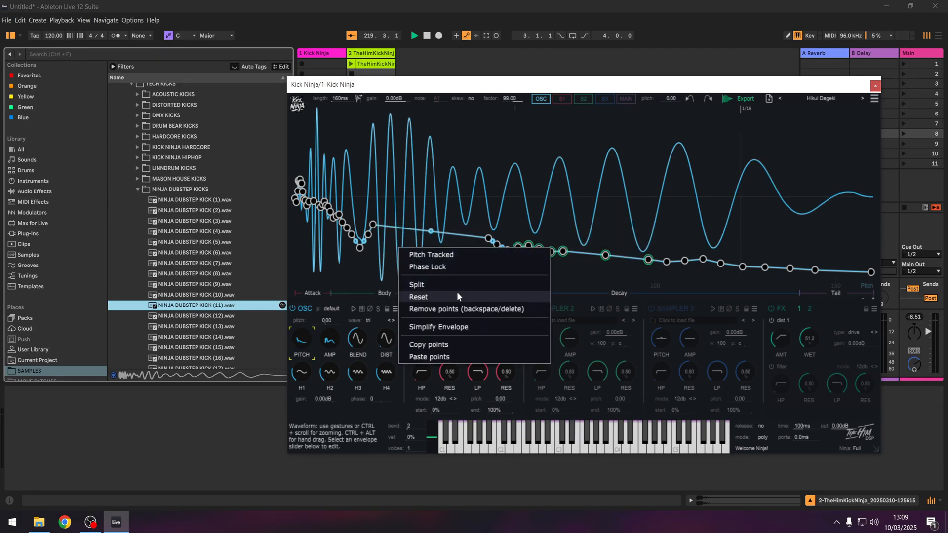
{"action": "left_click", "coordinate": [438, 327]}
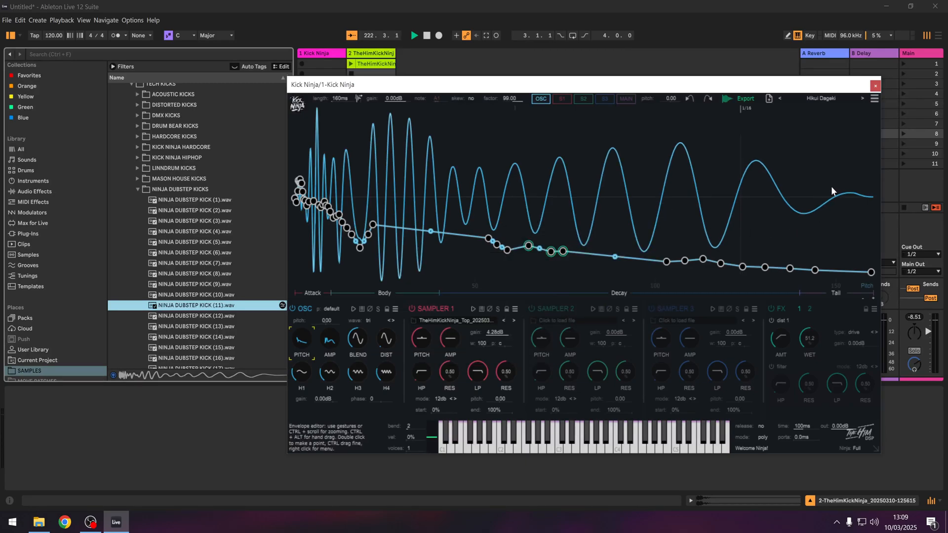
{"action": "left_click", "coordinate": [178, 178]}
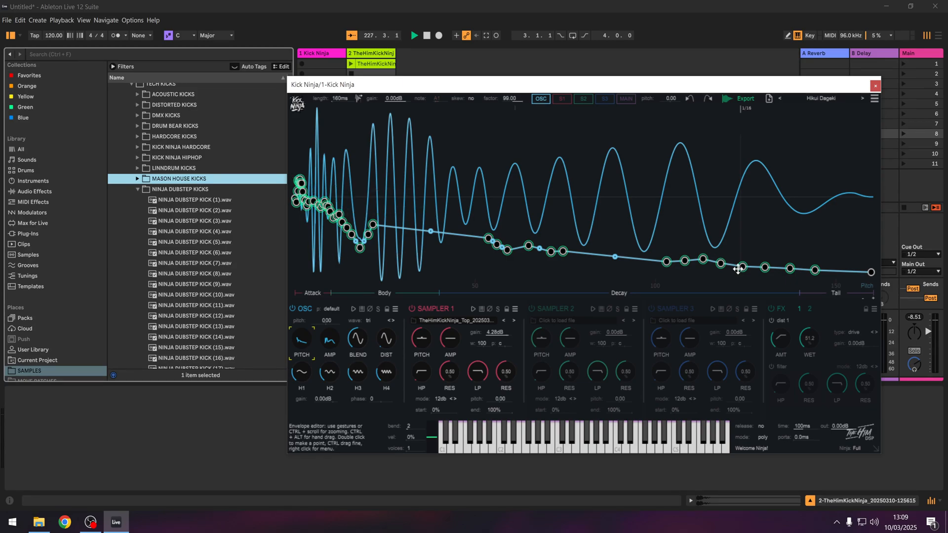
{"action": "mouse_move", "coordinate": [331, 346]}
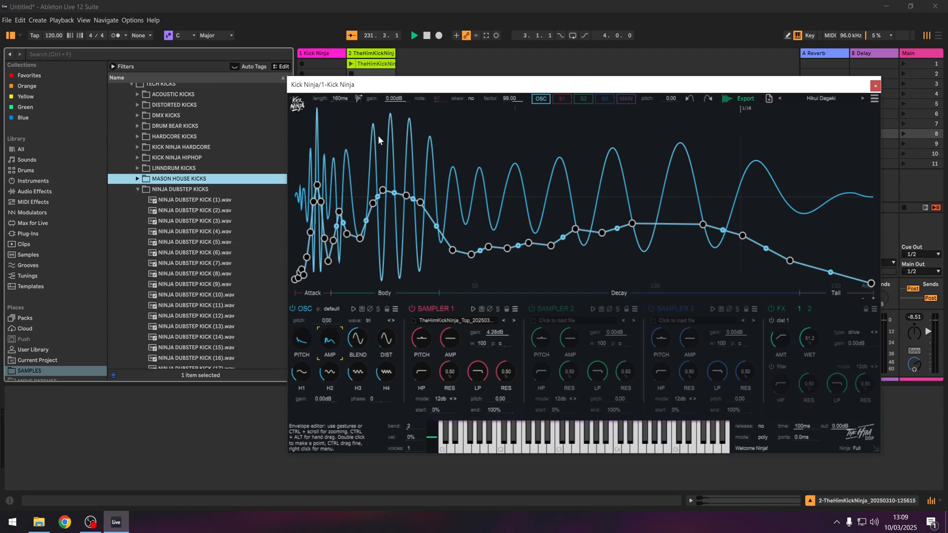
{"action": "mouse_move", "coordinate": [563, 192]}
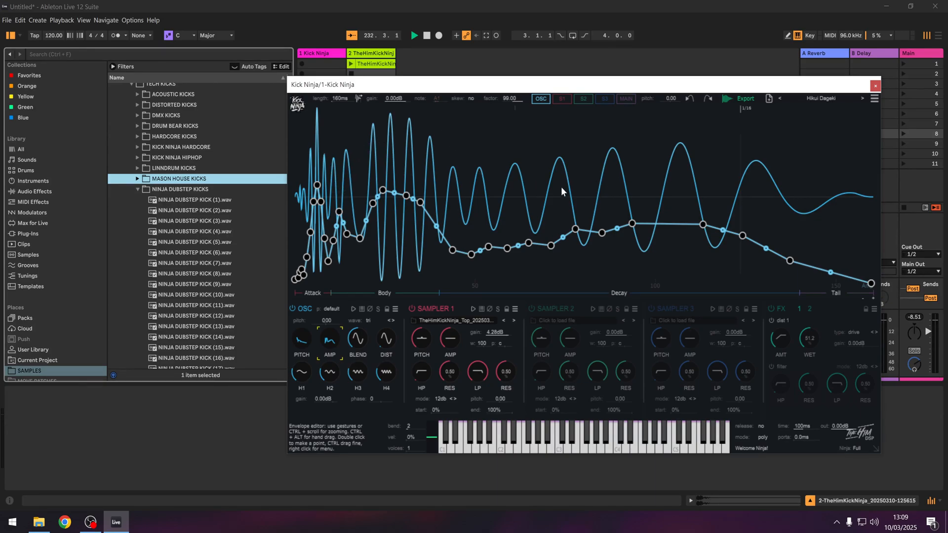